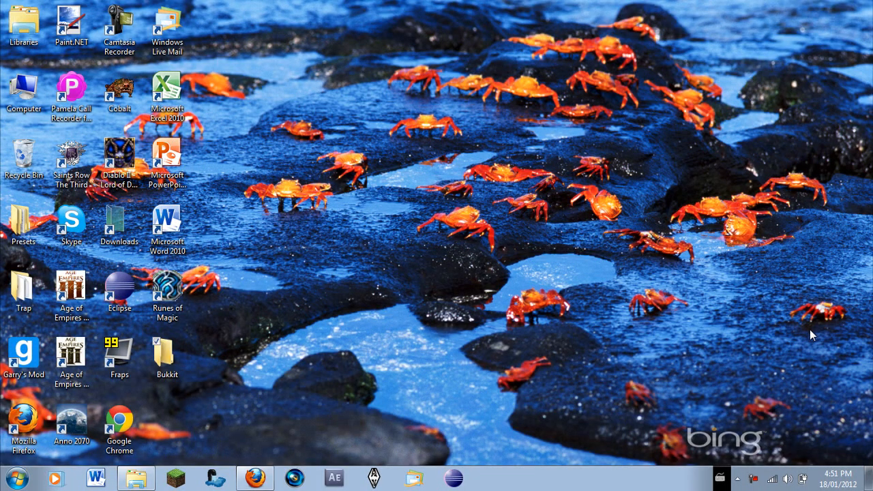
Step: Check the input language list, then bring up Firefox with a Google search for 'bukkit'
click(737, 478)
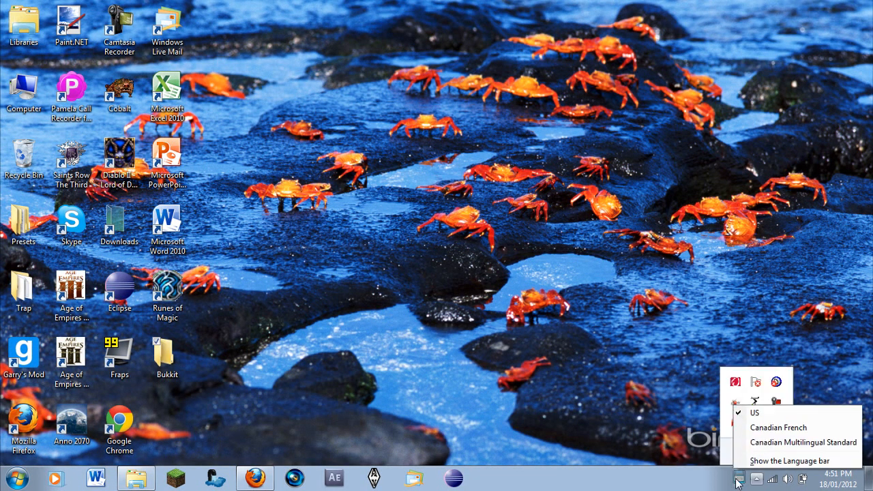
click(671, 401)
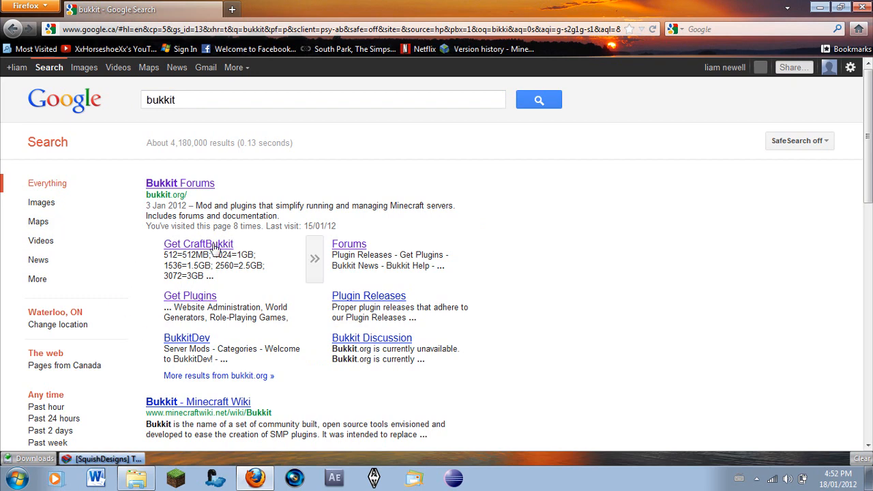
Step: Read the Get CraftBukkit wiki setup guide, start the craftbukkit-1.0.1-R1.jar download, and return to Google results
click(199, 242)
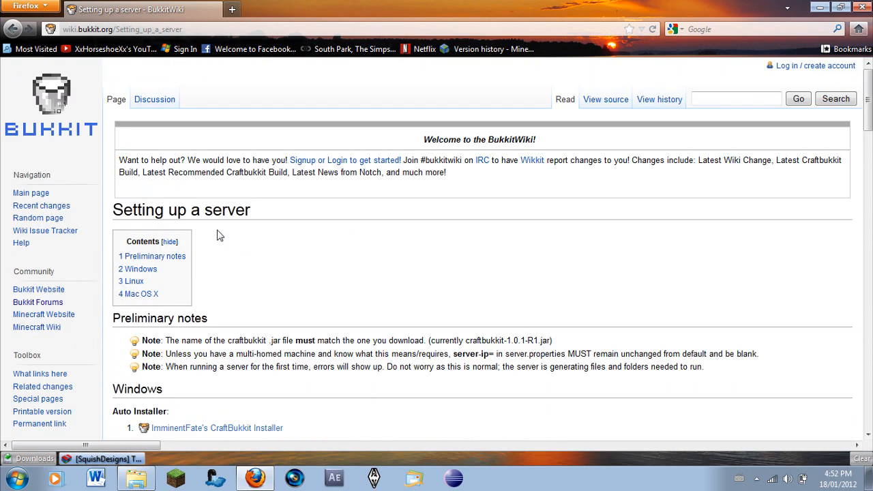
scroll(down, 3)
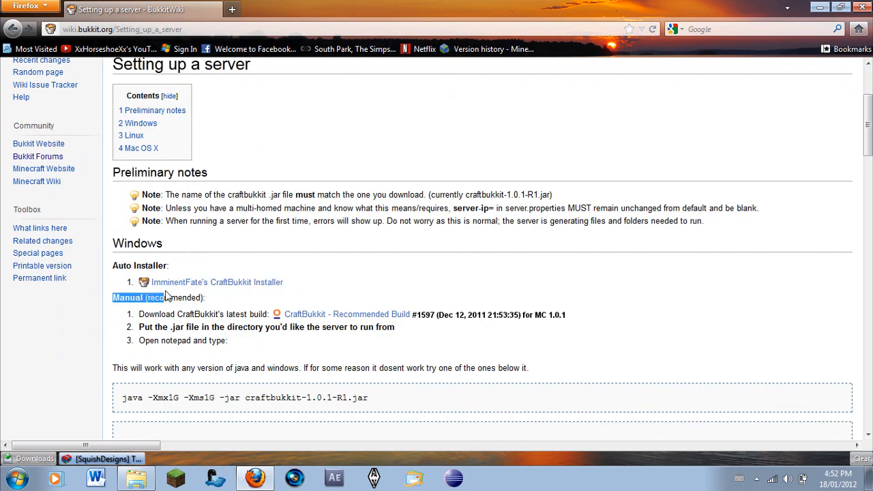
mouse_move(217, 281)
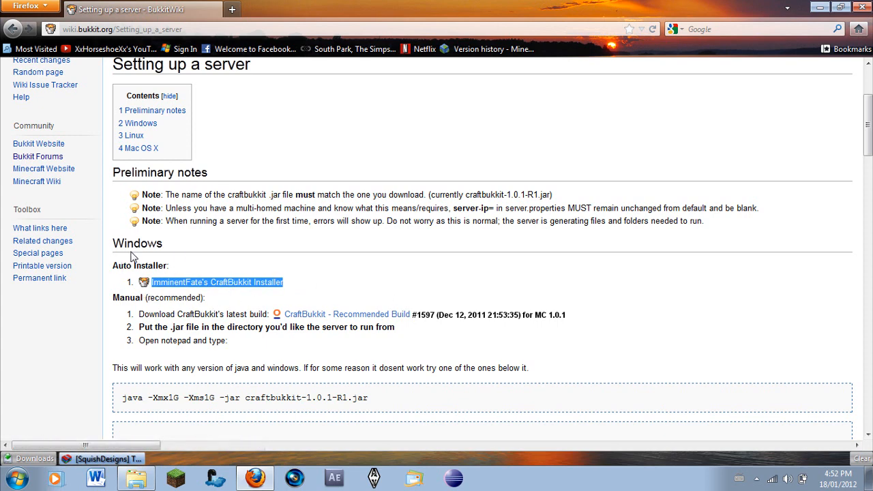
mouse_move(319, 286)
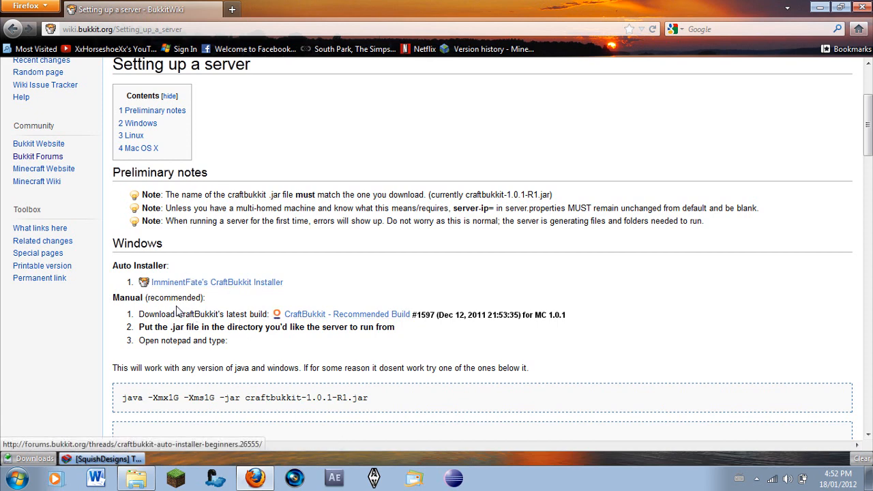
mouse_move(237, 307)
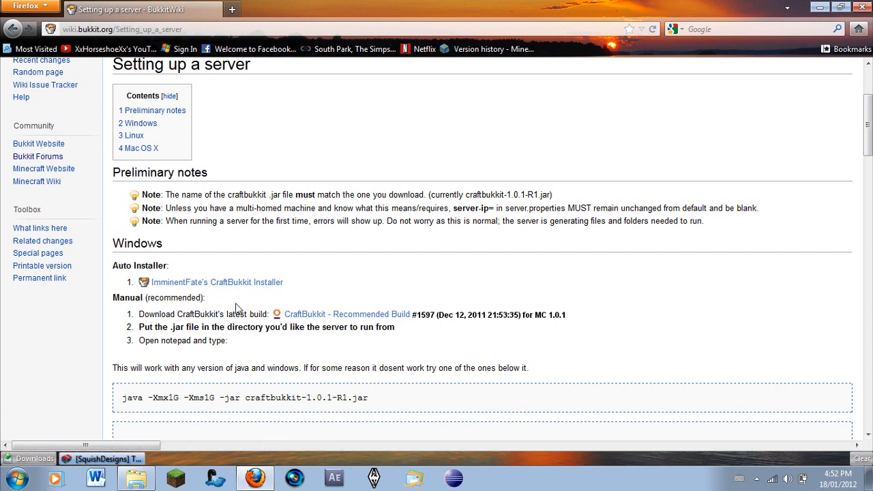
scroll(down, 3)
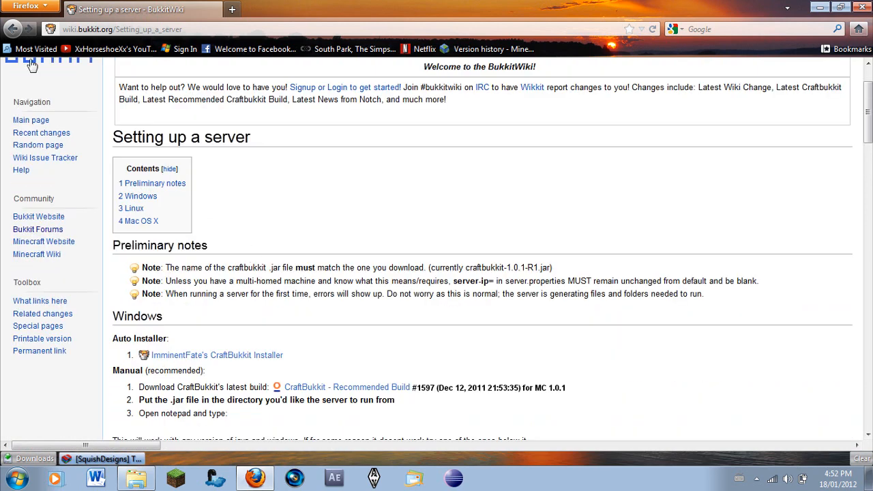
scroll(down, 3)
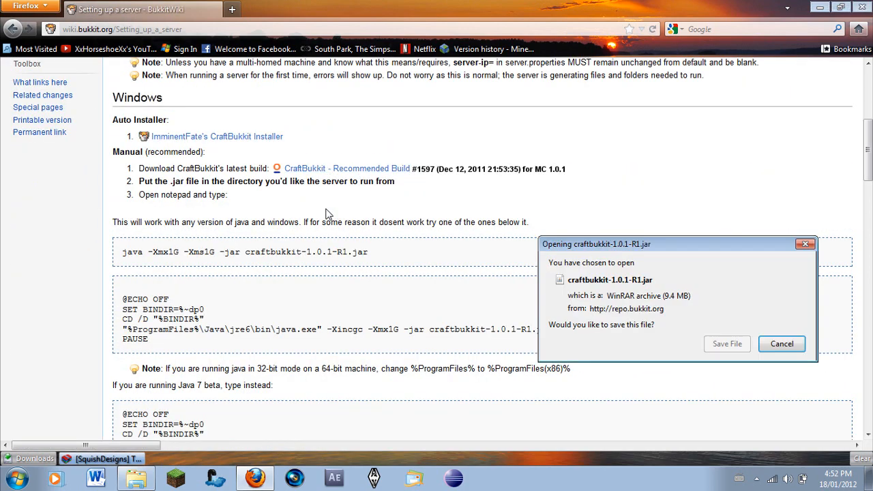
click(781, 344)
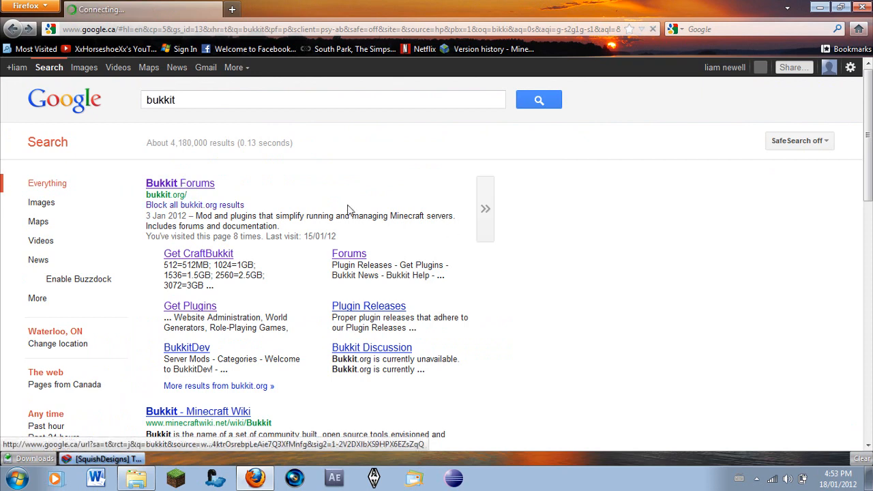
Step: Go to the Bukkit Forums home page, cancel the stray Save As dialog, and view the Recommended Builds box
click(180, 183)
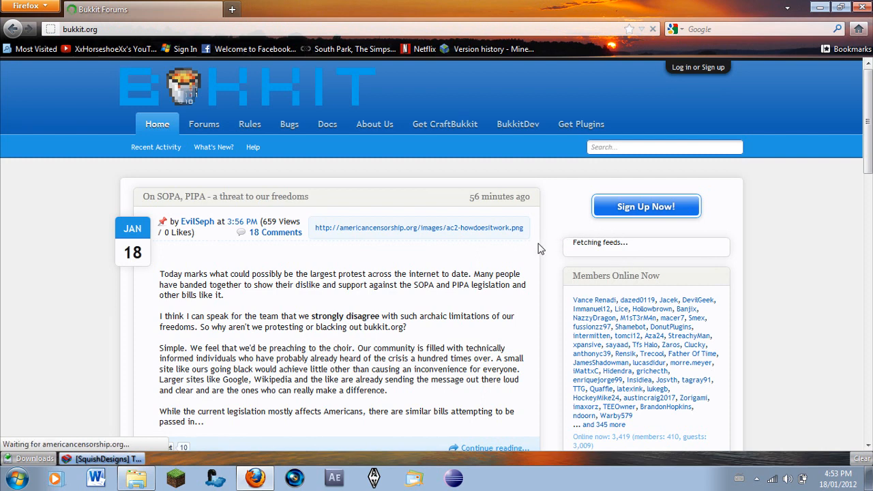
mouse_move(471, 258)
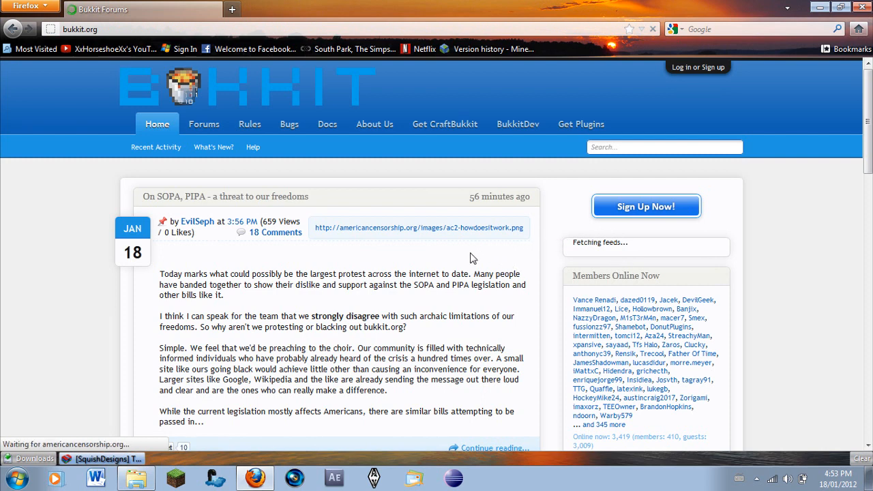
mouse_move(408, 264)
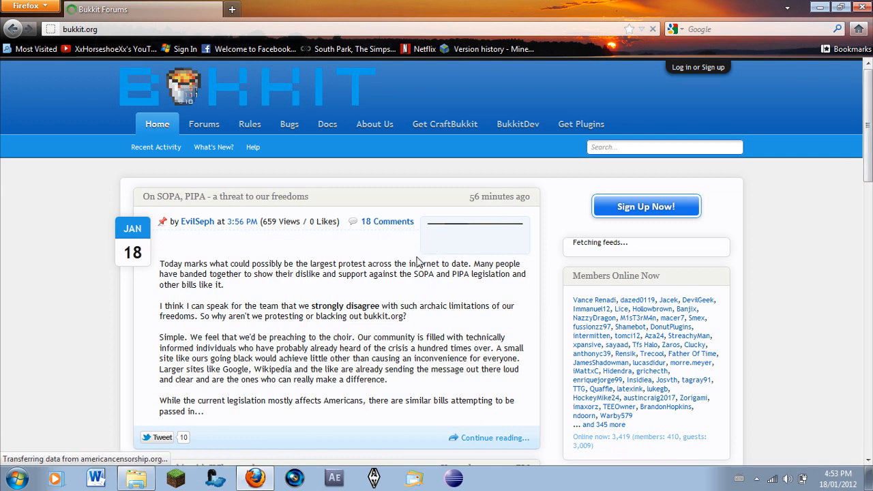
scroll(down, 3)
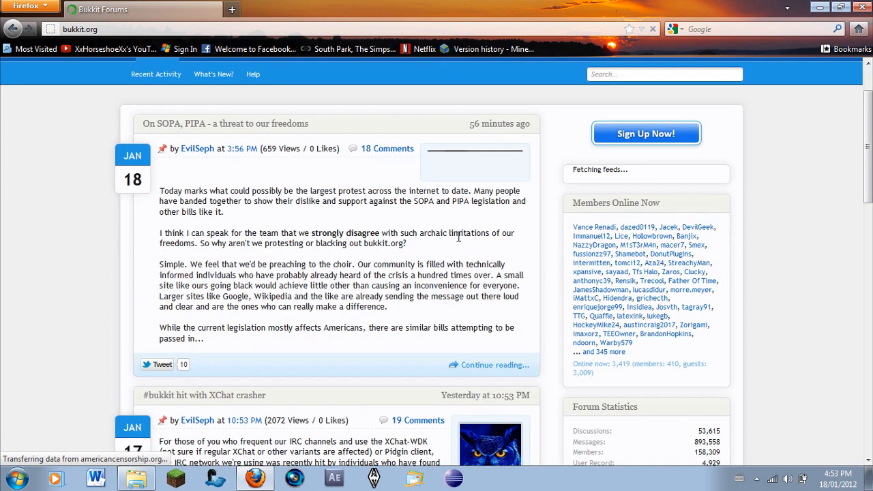
mouse_move(472, 257)
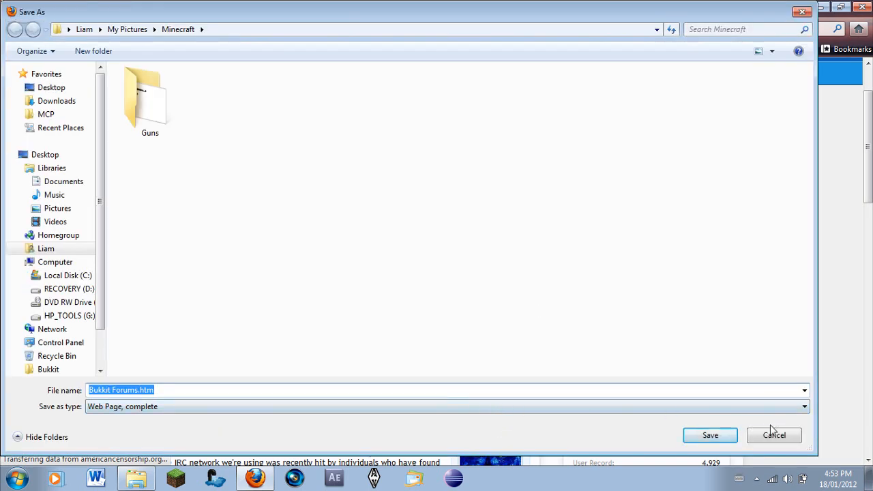
click(775, 435)
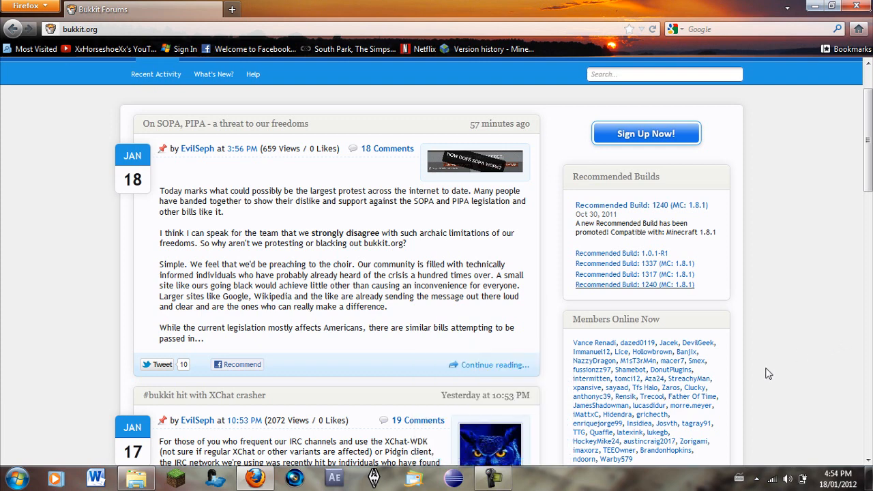
click(492, 478)
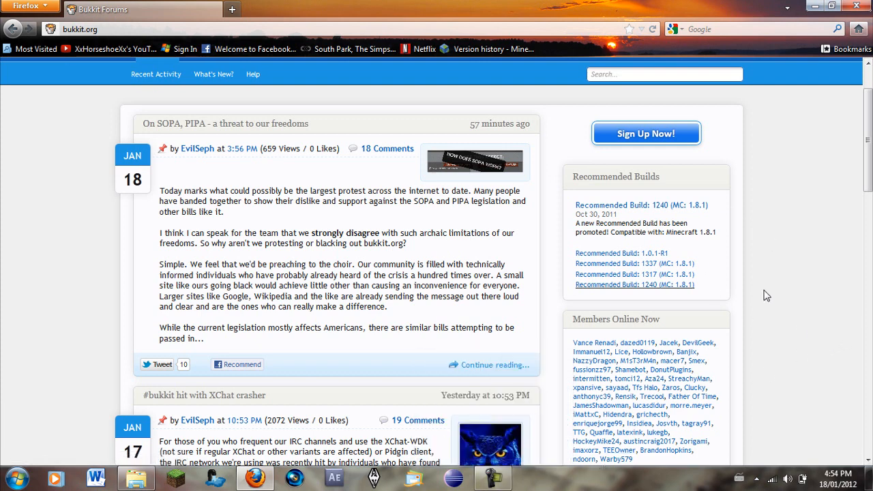
mouse_move(606, 215)
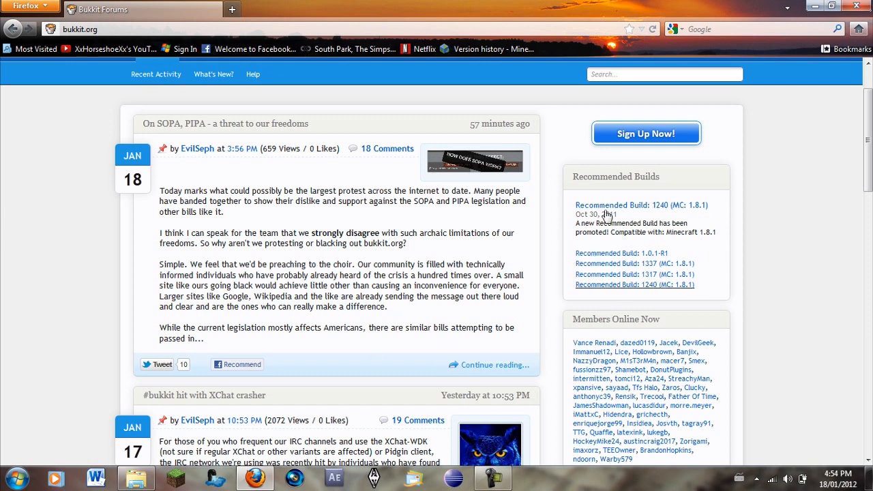
mouse_move(603, 198)
text(cant access bukkit builds)
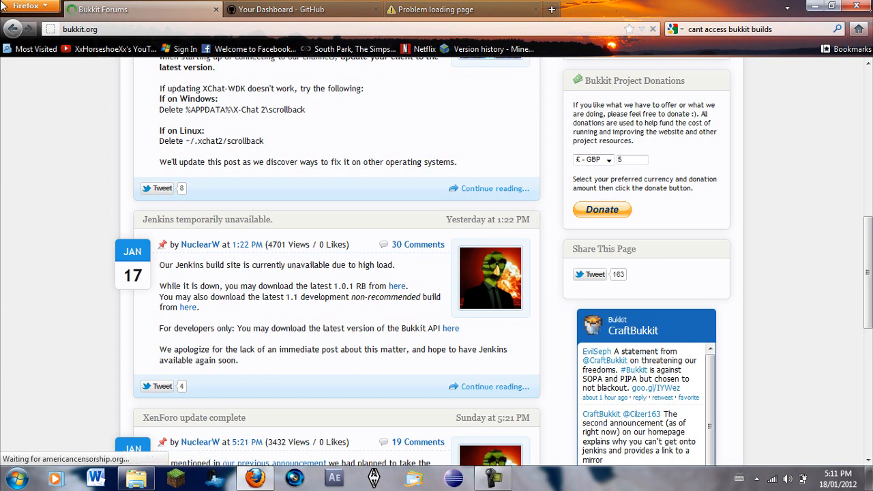
mouse_move(180, 283)
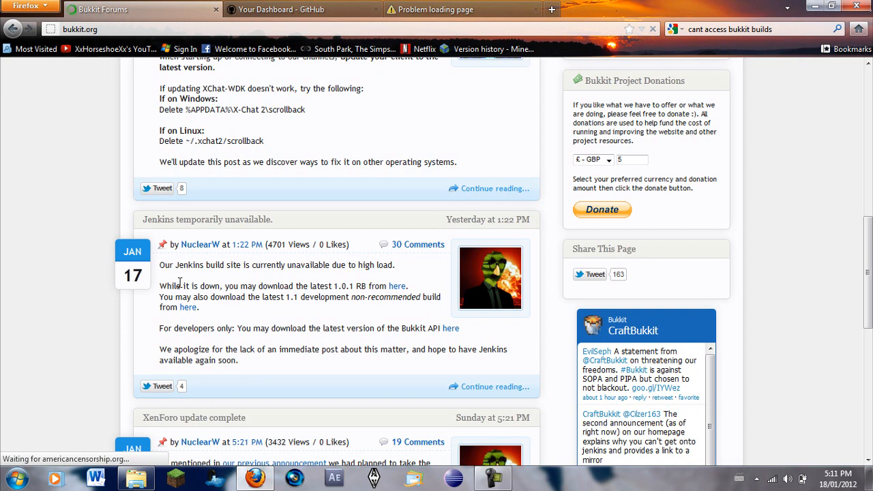
mouse_move(536, 231)
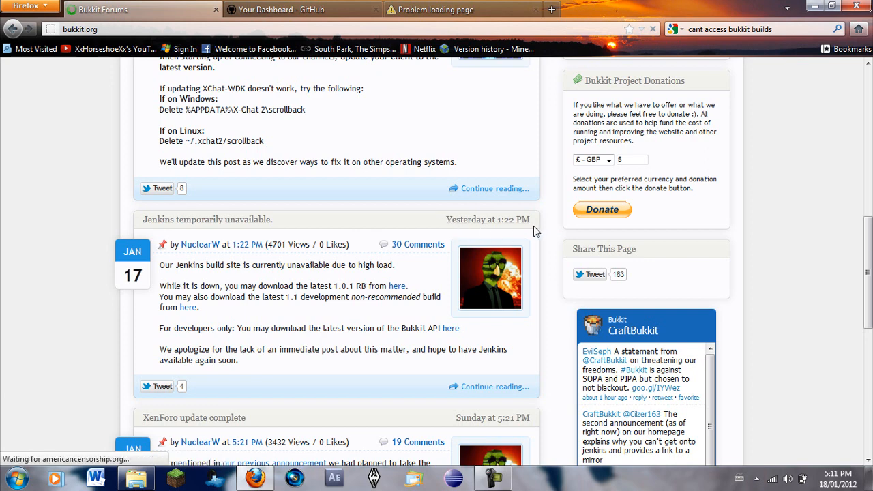
mouse_move(393, 221)
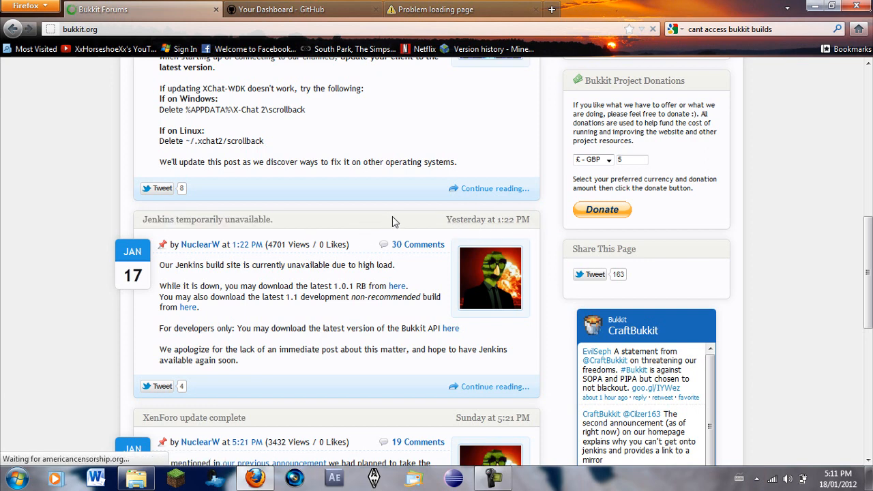
mouse_move(622, 5)
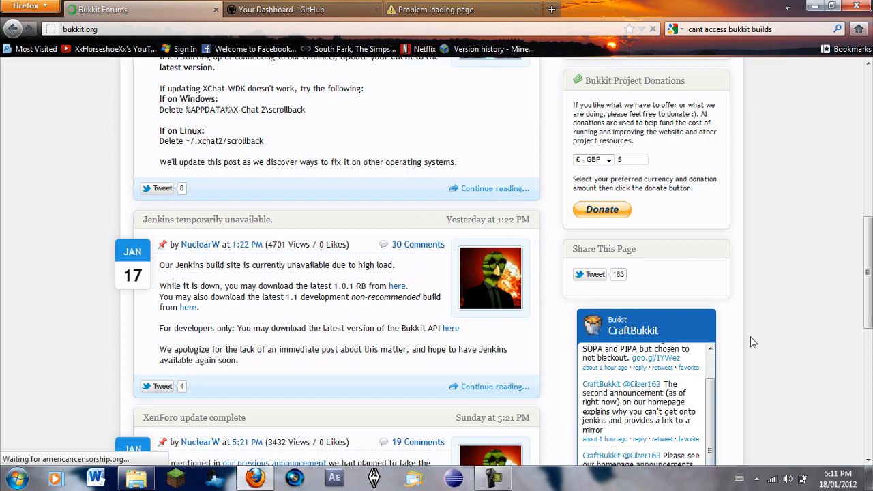
Step: Close the GitHub login tab and scroll to the 'Jenkins temporarily unavailable' post with 1.0.1 and 1.1 build links
scroll(down, 3)
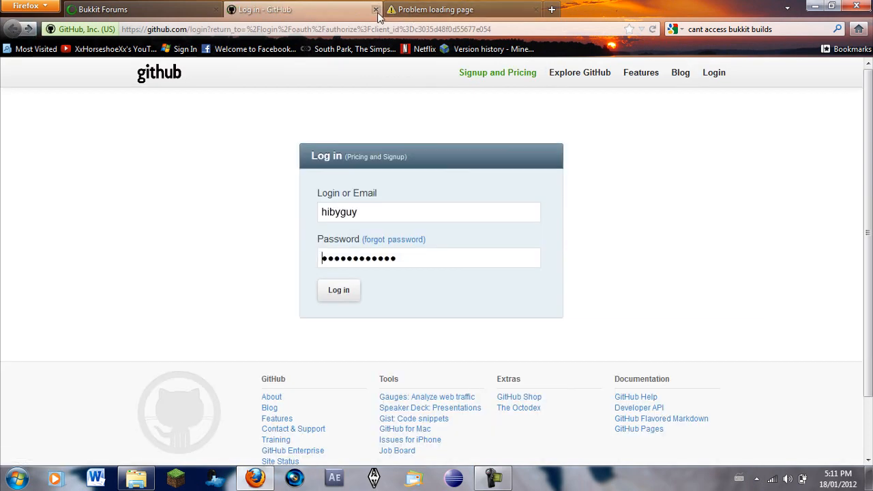
click(377, 9)
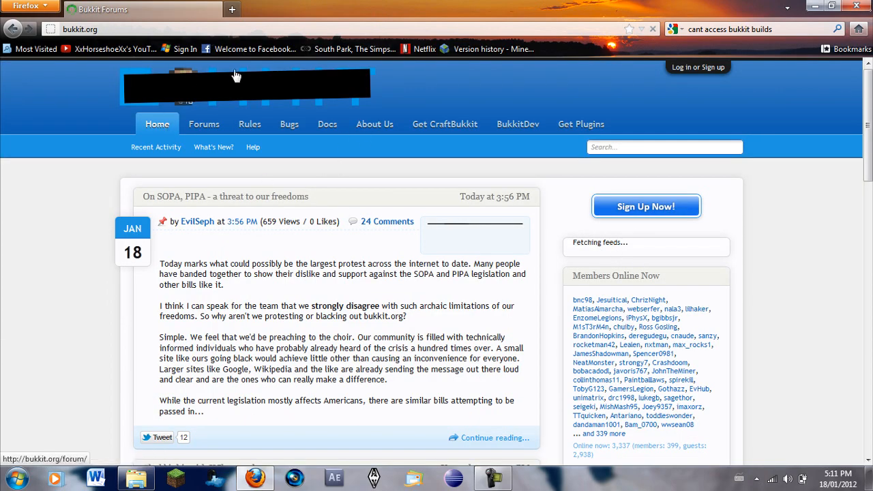
scroll(down, 3)
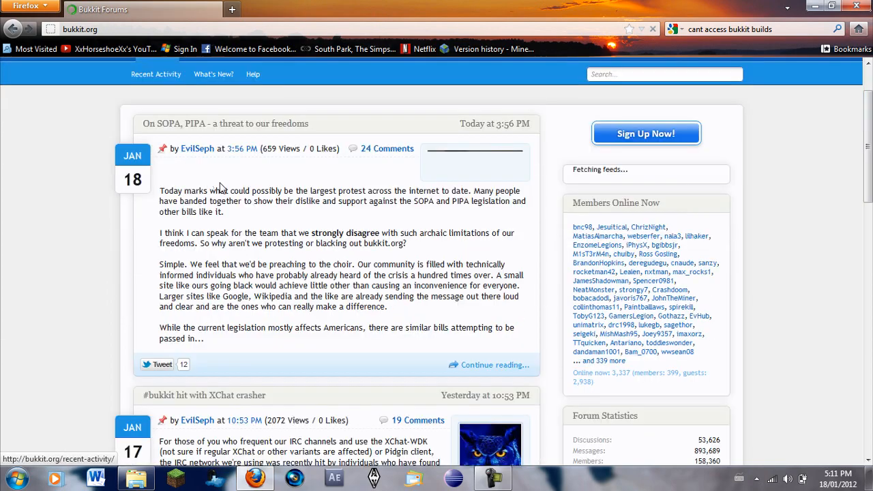
scroll(down, 3)
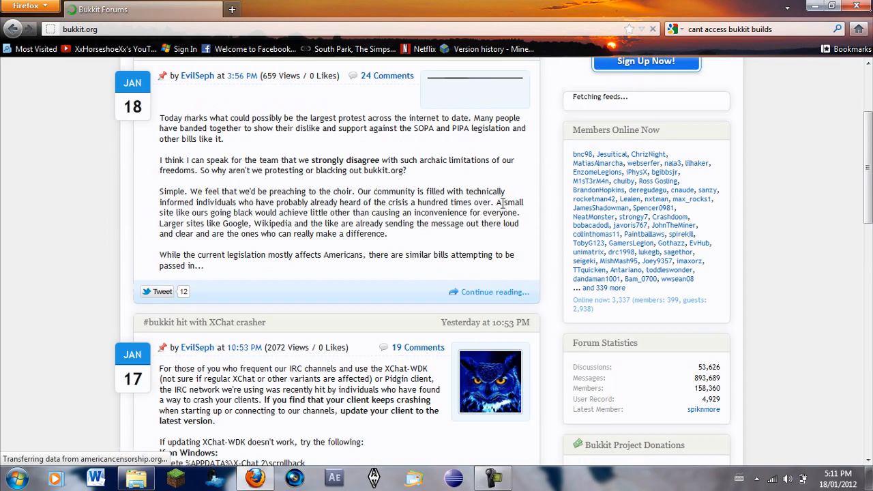
scroll(down, 3)
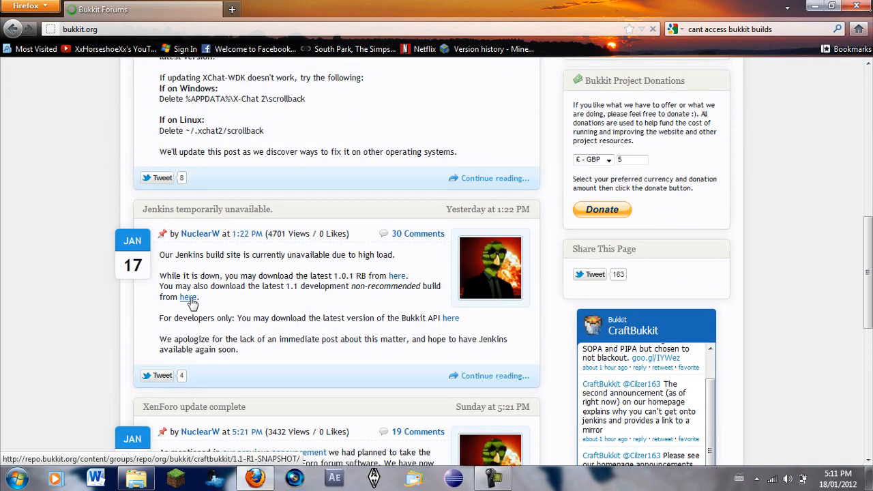
Step: Download the first craftbukkit 1.1-R1 snapshot jar from the index into the Bukkit desktop folder
click(188, 297)
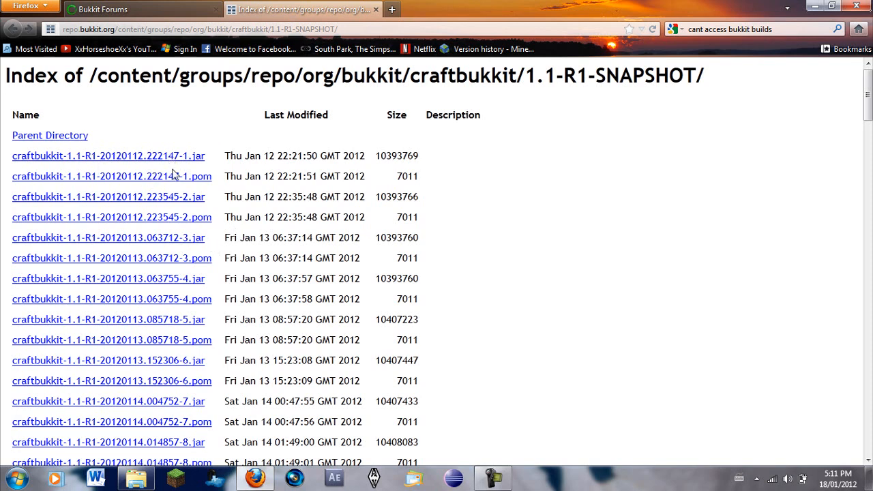
mouse_move(175, 172)
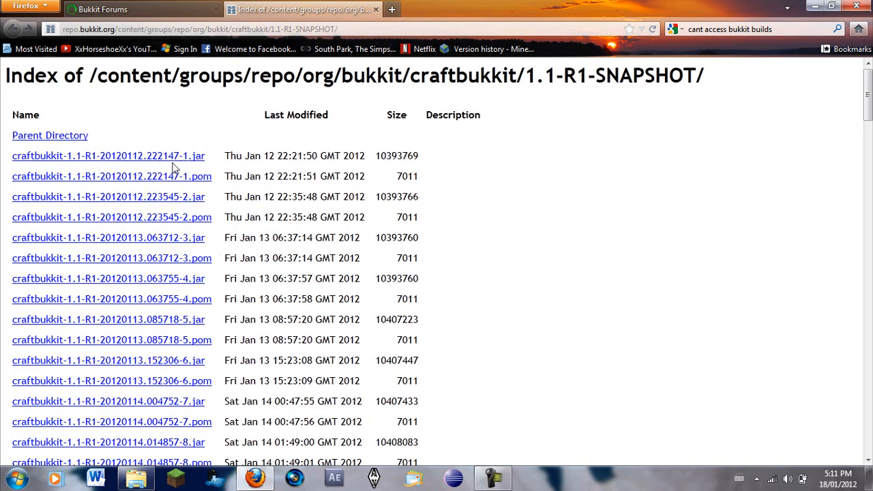
mouse_move(164, 164)
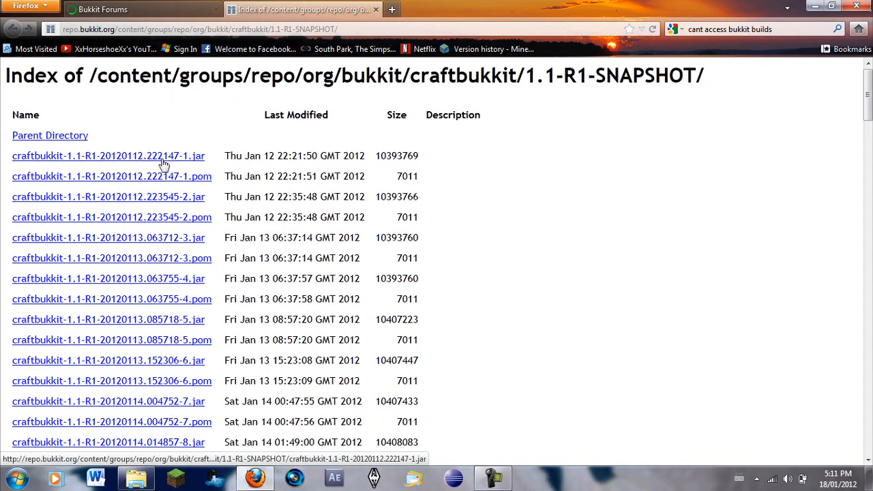
mouse_move(130, 163)
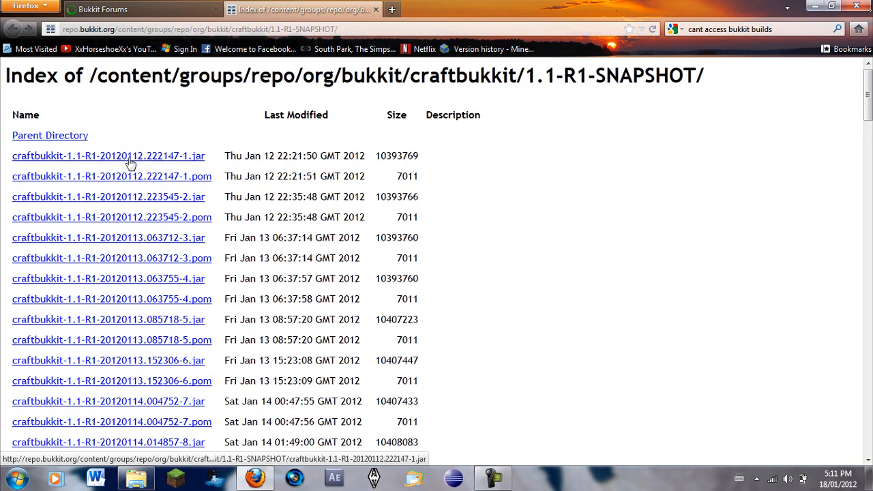
mouse_move(150, 166)
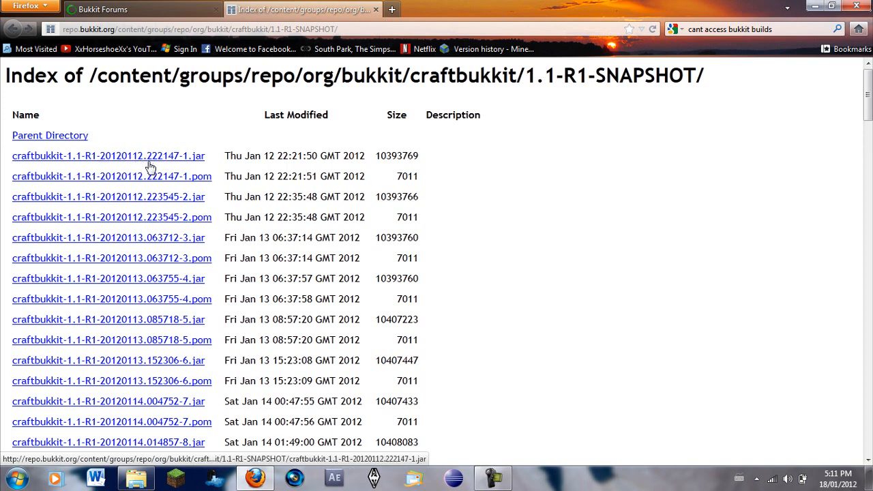
click(108, 155)
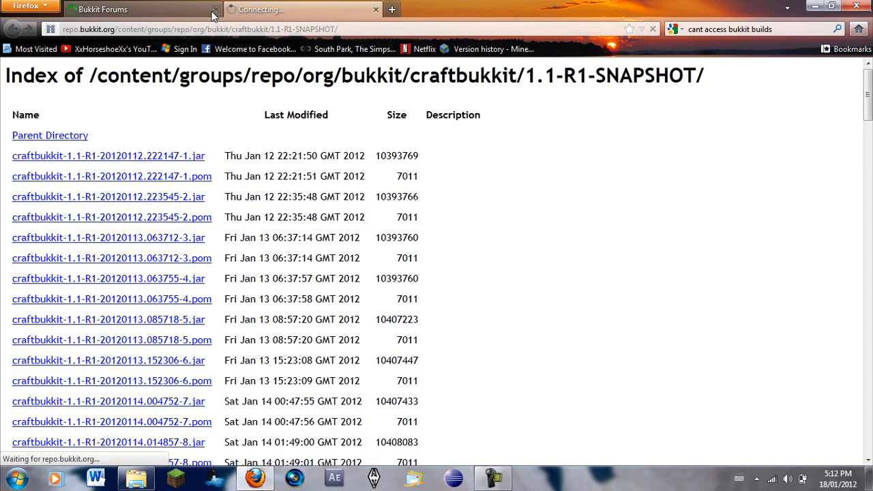
click(108, 155)
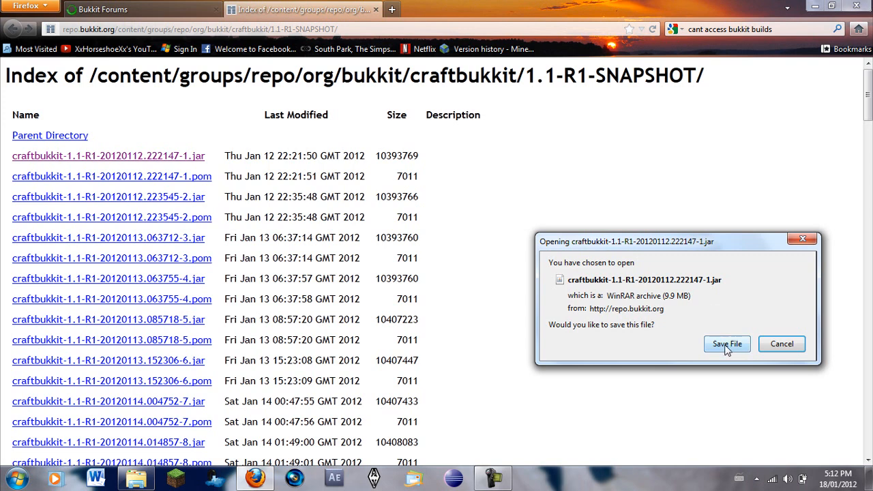
click(726, 344)
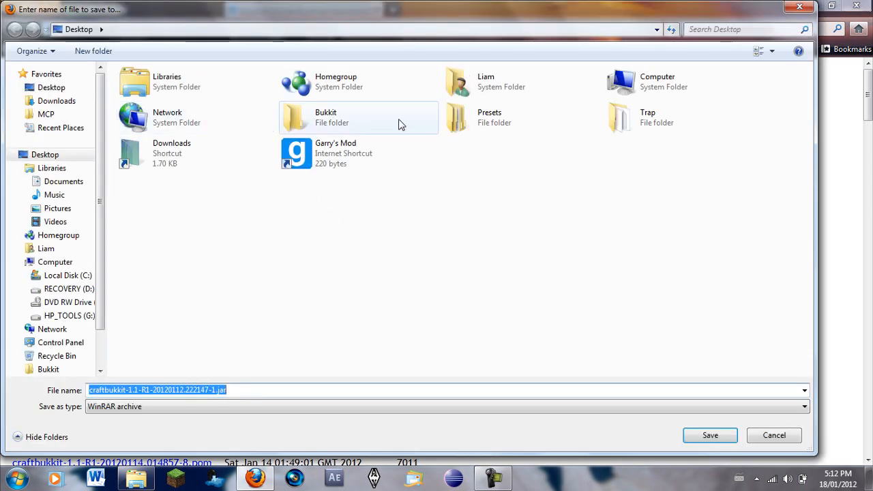
click(357, 117)
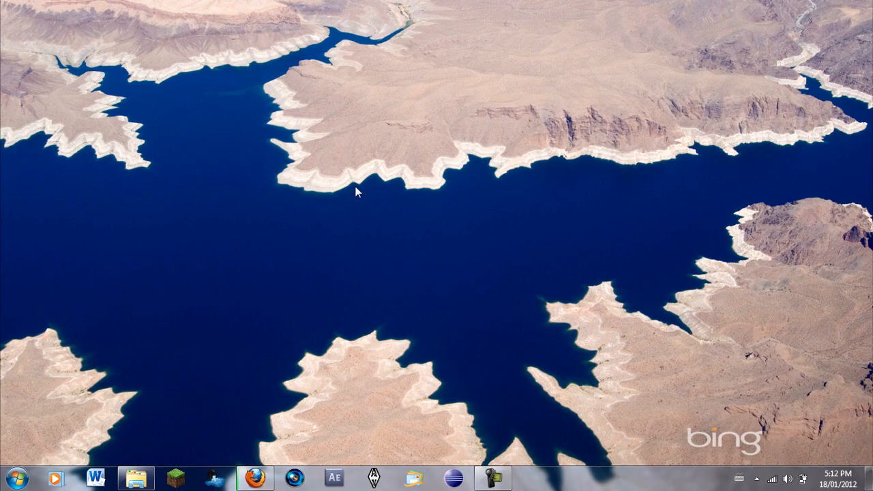
Step: Show the hidden desktop icons again and go into the Bukkit folder
right_click(355, 191)
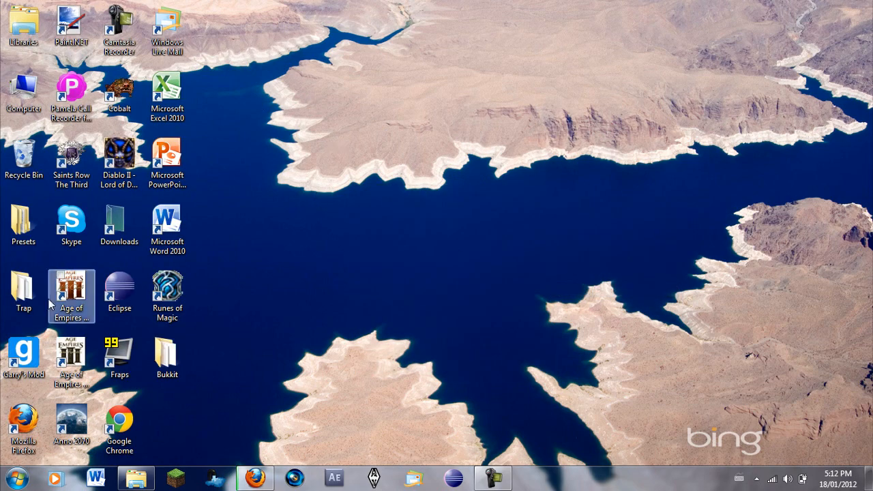
double_click(167, 358)
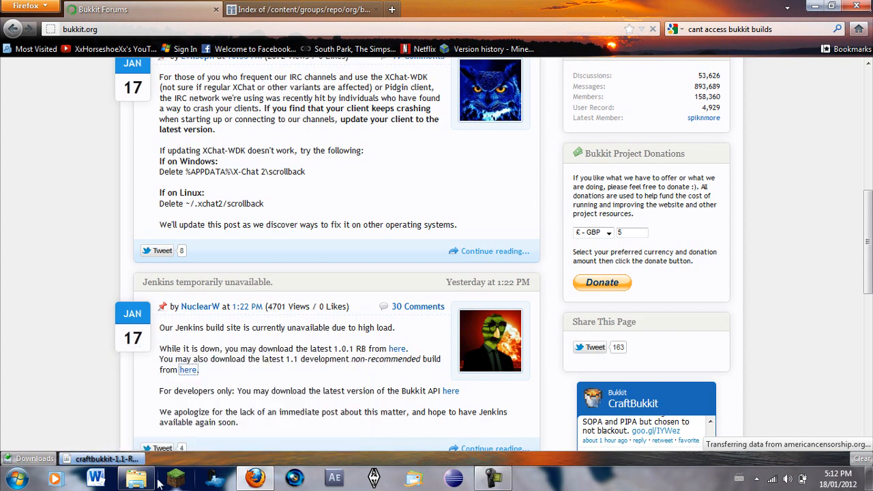
Step: Rename the downloaded jar to craftbukkit-1.1-R1.jar after checking the wiki's expected name
click(135, 477)
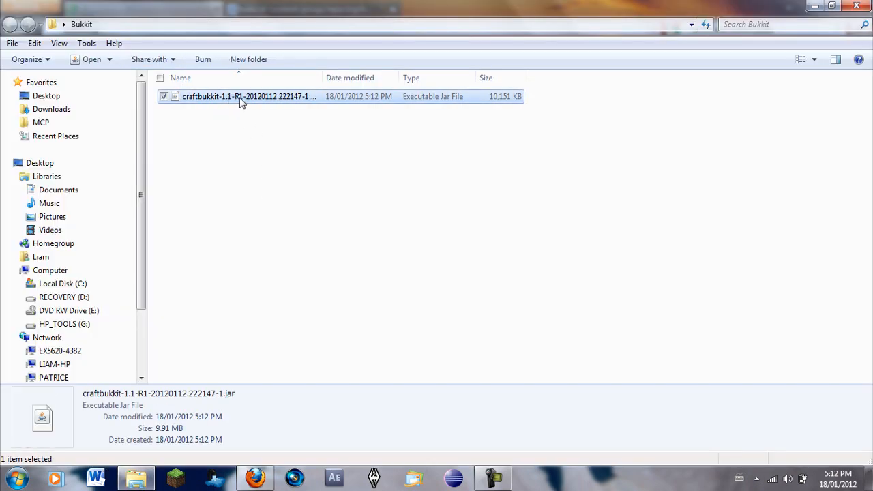
click(245, 96)
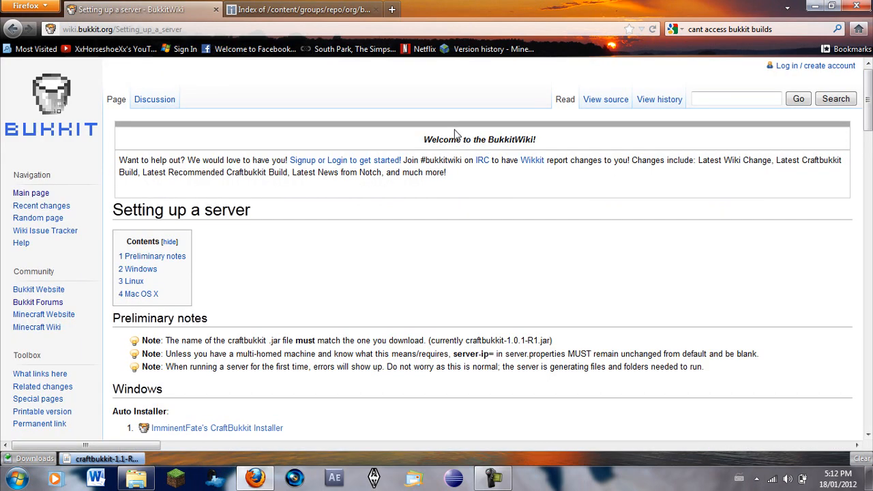
scroll(down, 3)
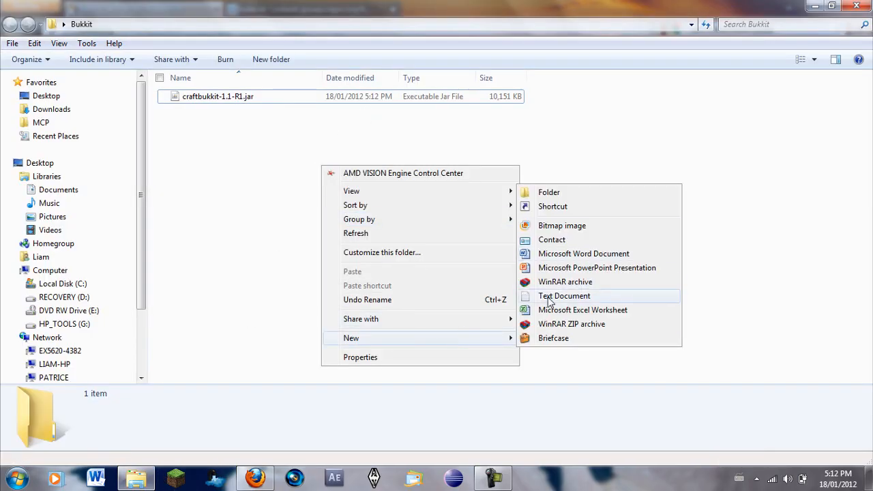
Step: Create an empty Run.txt text document beside the jar, check it in Notepad and close it
click(563, 295)
text(Run.txt)
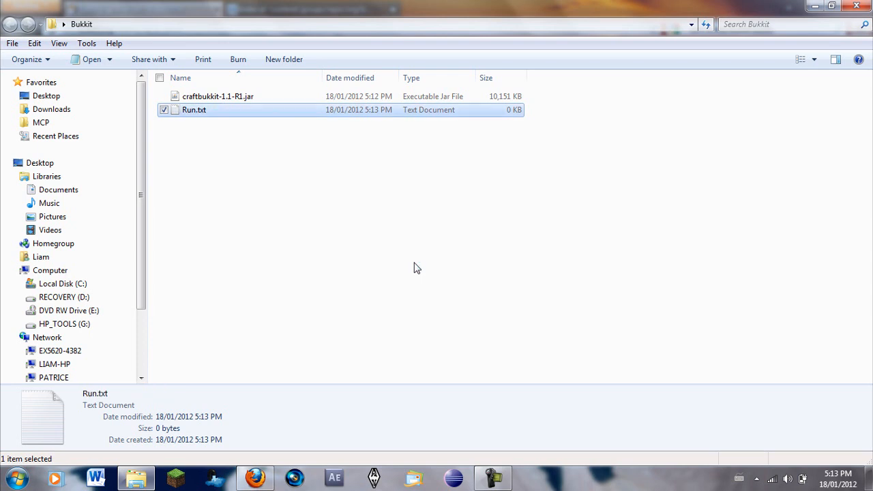
double_click(194, 109)
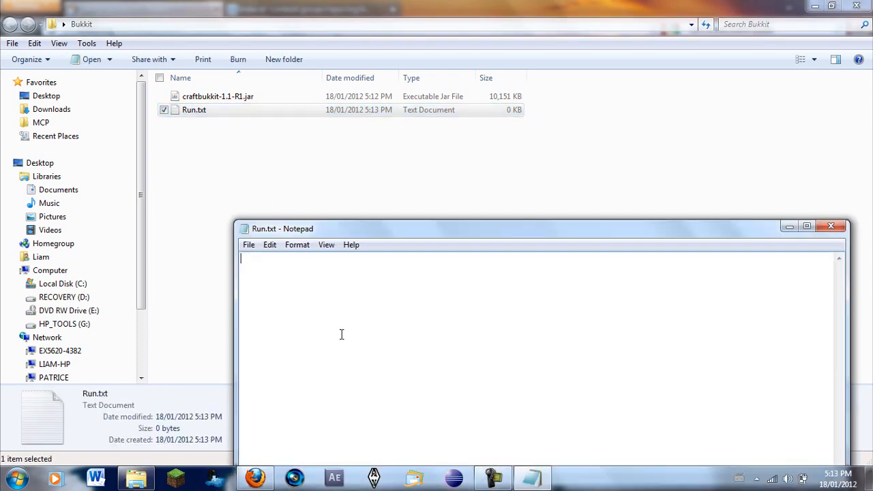
text(is missing the Read permission)
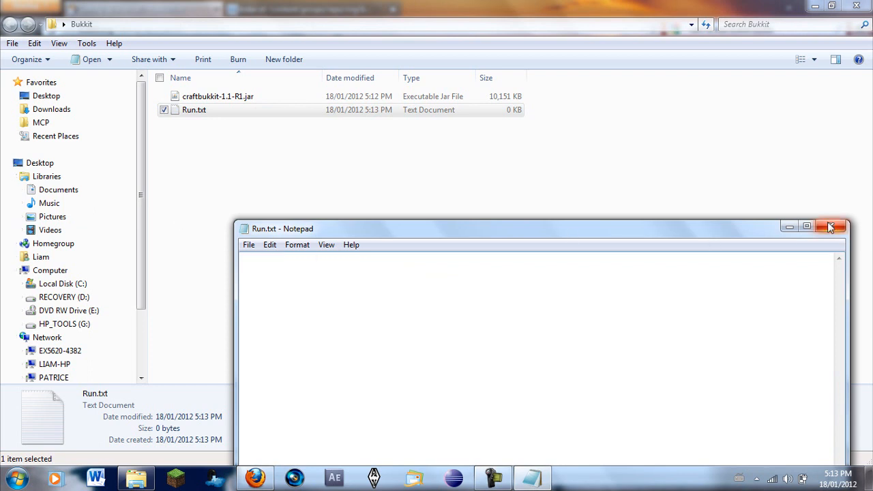
click(830, 227)
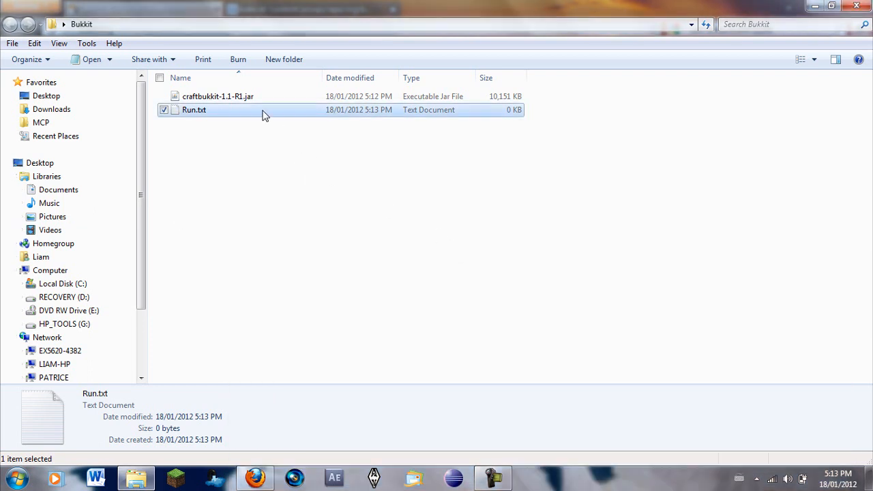
Step: Change Run.txt's extension to .bat, accepting the warning so it becomes a Windows Batch File
click(194, 109)
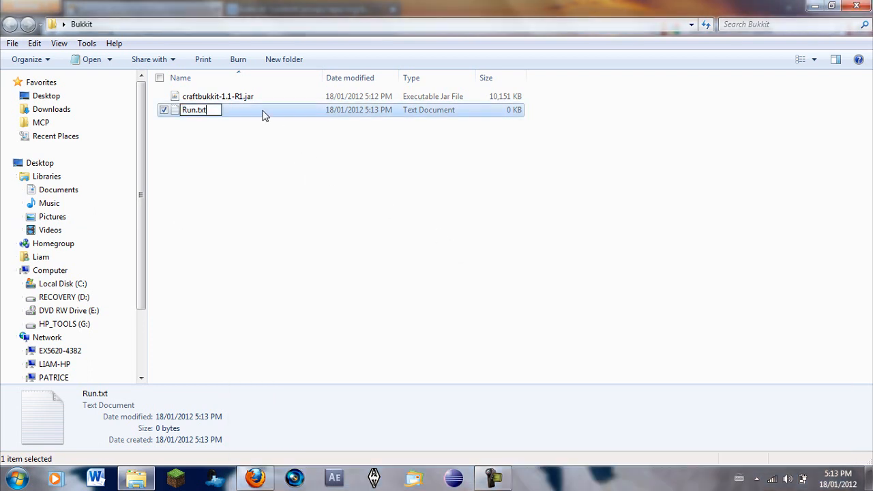
key(enter)
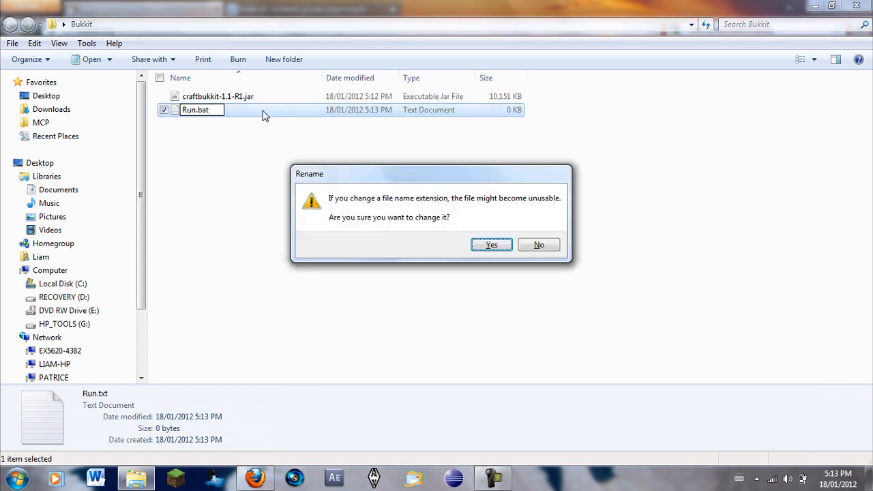
click(491, 245)
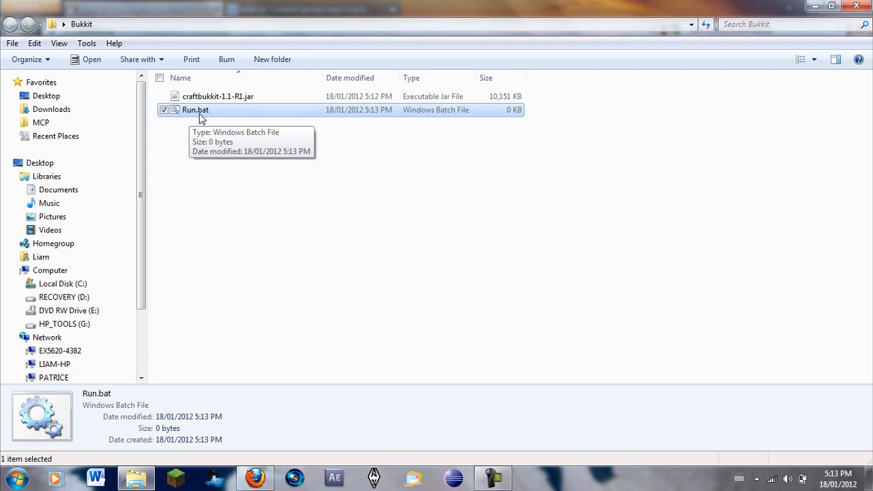
Step: Paste the wiki's Java 6 ECHO OFF startup script into Run.bat, edited for craftbukkit-1.1-R1.jar, and save it
right_click(195, 109)
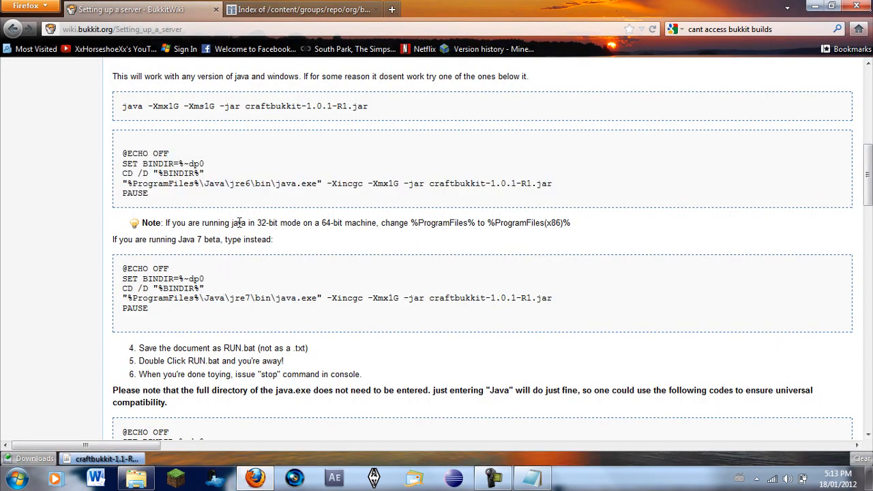
drag(123, 267, 149, 308)
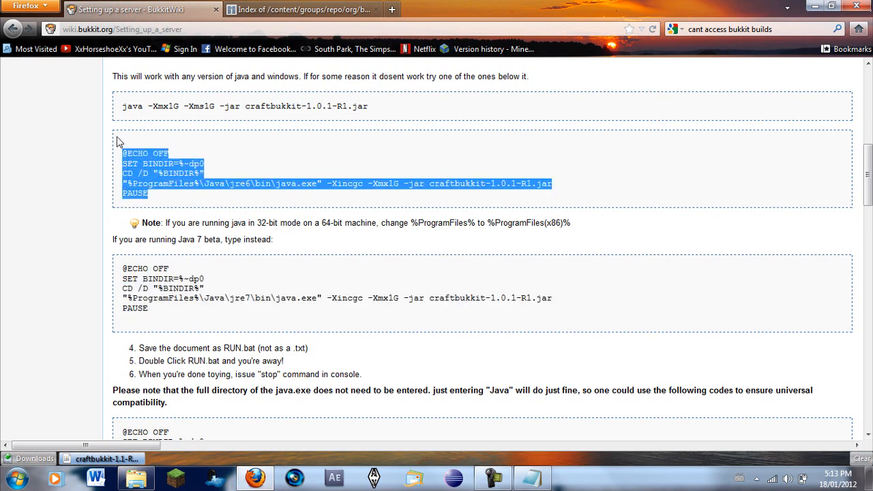
mouse_move(438, 216)
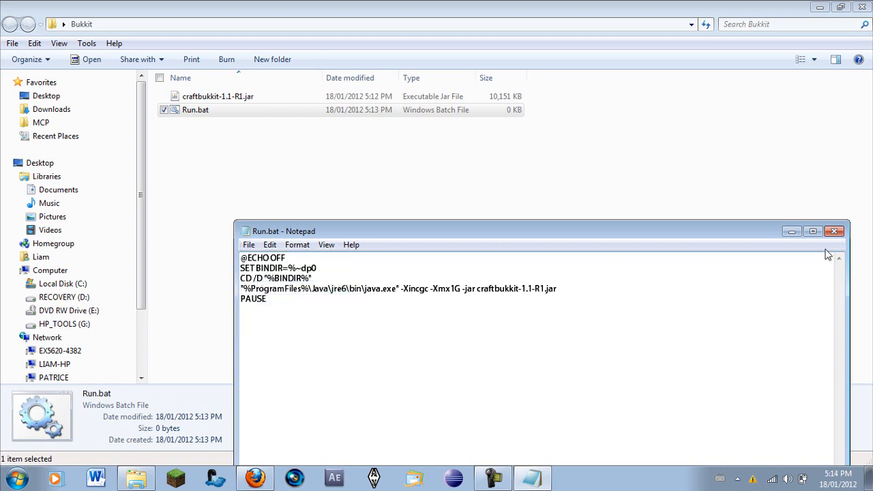
click(834, 231)
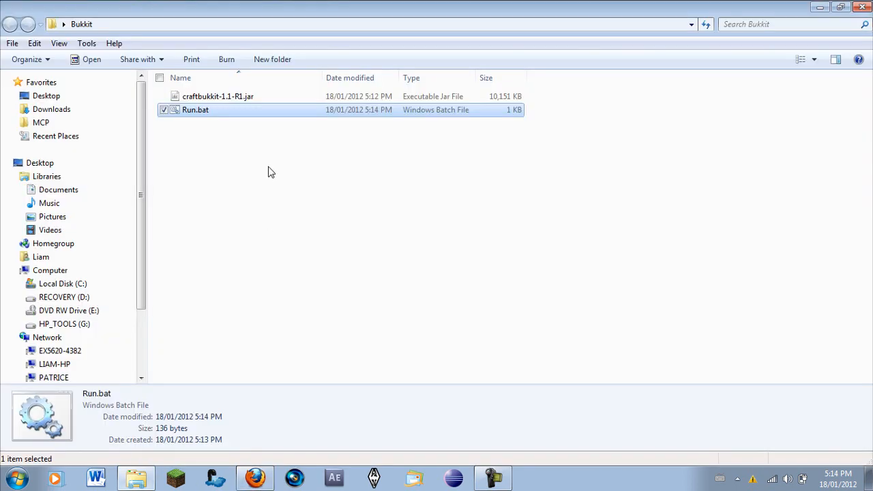
Step: Run Run.bat so the server generates its plugins, world folders and server.properties in the Bukkit folder
double_click(195, 109)
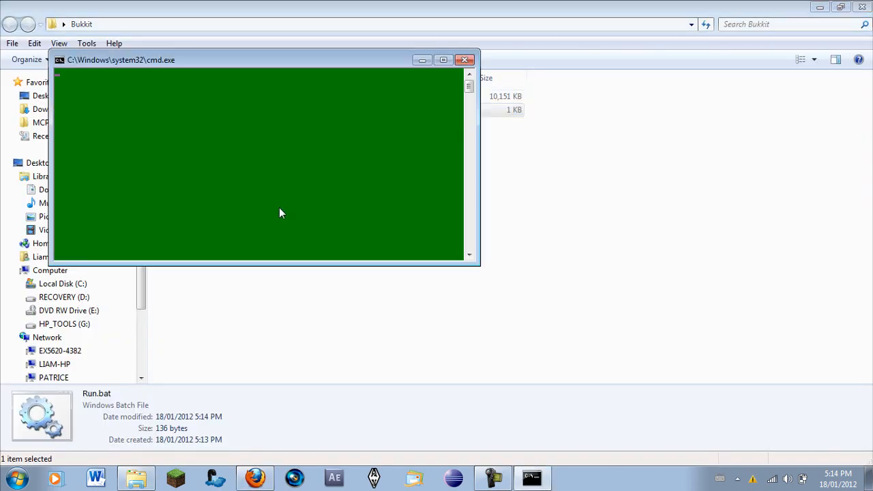
mouse_move(278, 202)
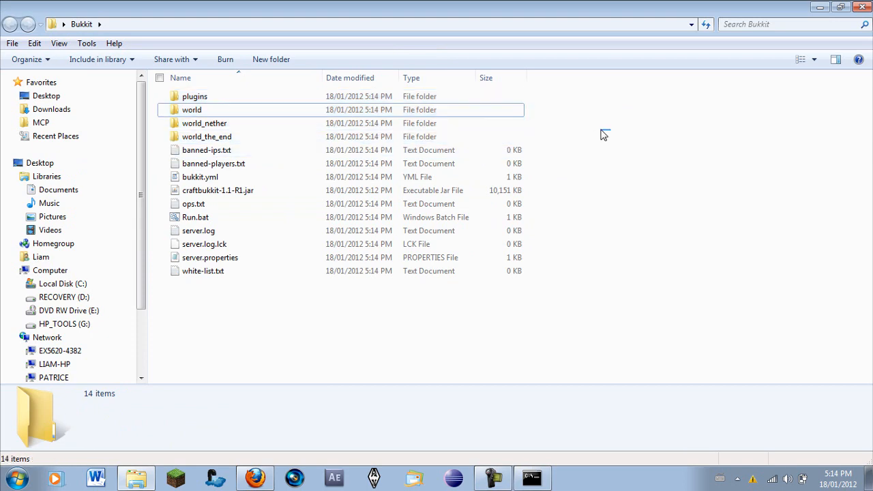
double_click(195, 217)
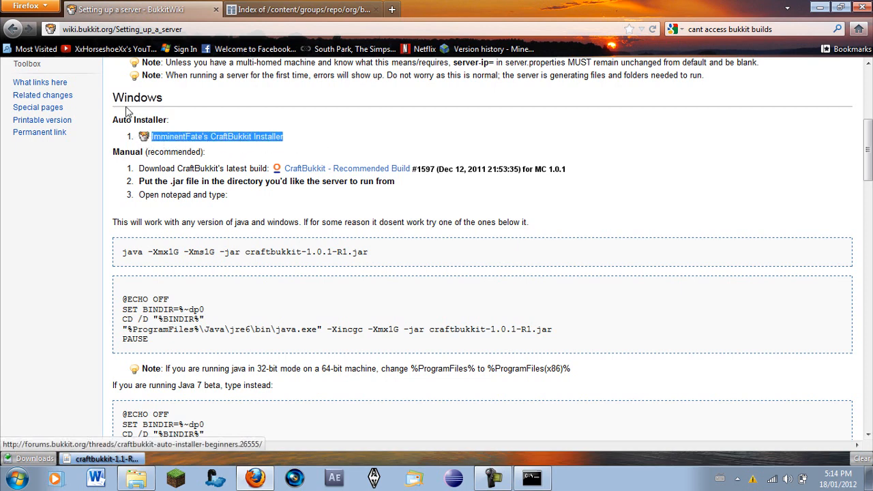
Step: From the bukkit.org home page, follow the 'here' link to the latest 1.1 development build downloads
click(218, 136)
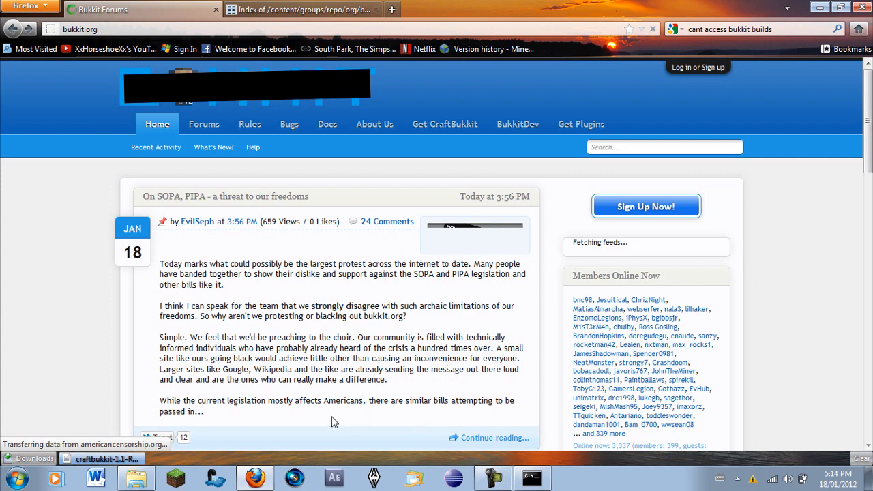
drag(159, 263, 202, 412)
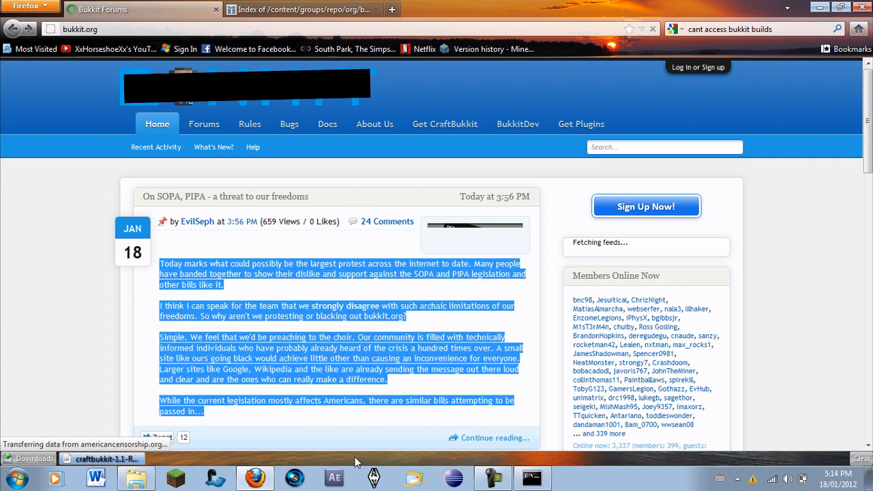
click(532, 478)
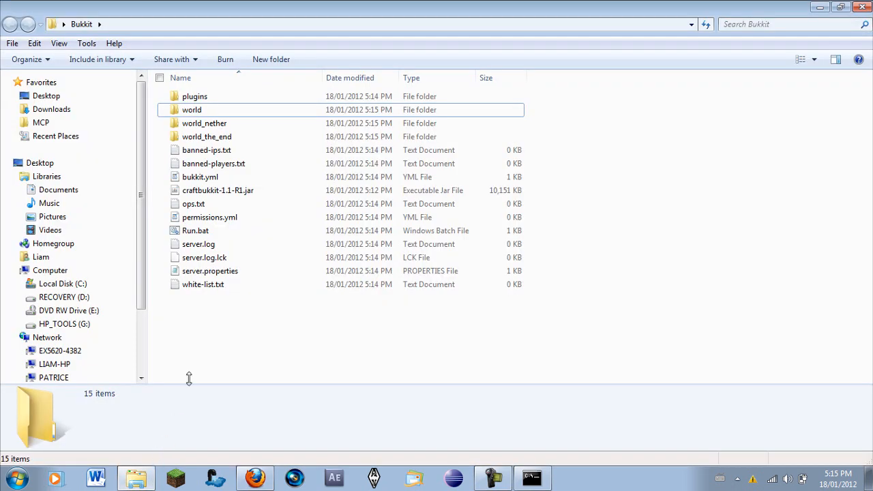
mouse_move(218, 193)
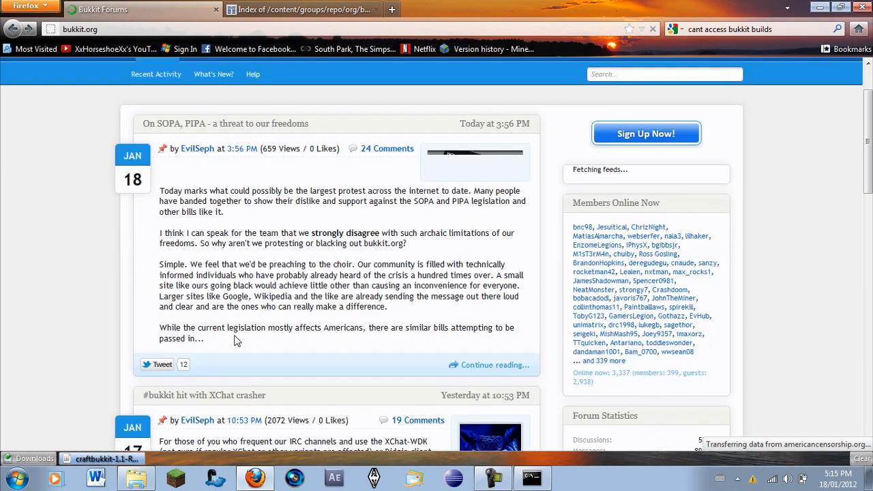
scroll(down, 3)
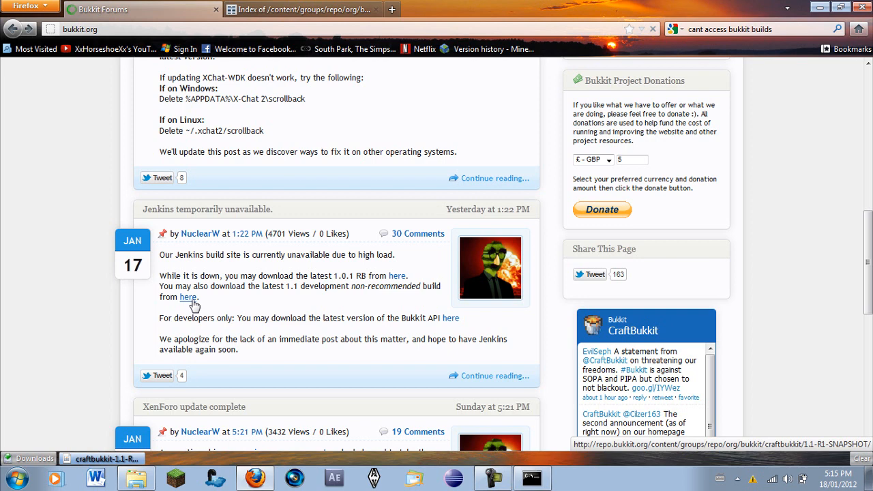
click(188, 297)
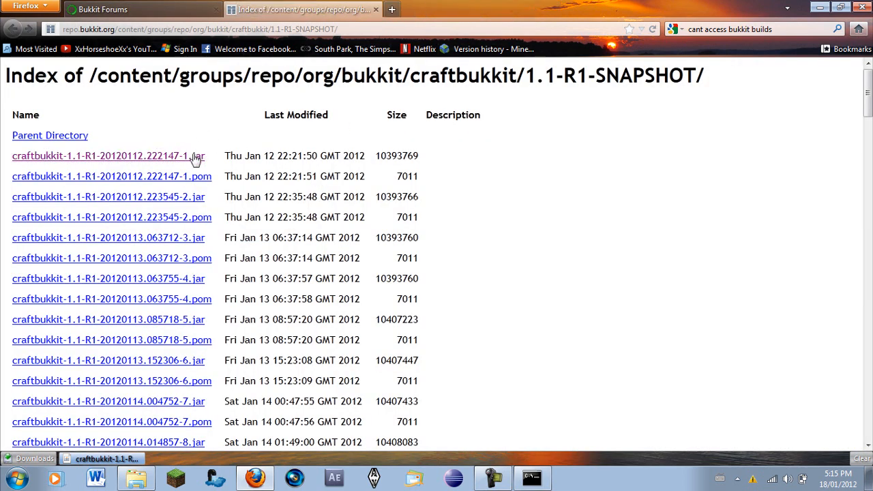
Step: Browse the CraftBukkit 1.1-R1-SNAPSHOT build index, then bring the Bukkit server folder back up
scroll(down, 3)
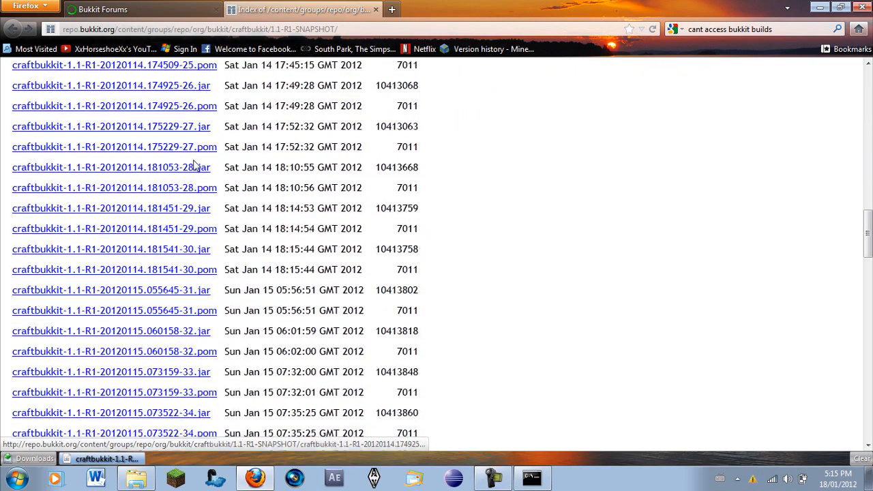
scroll(down, 3)
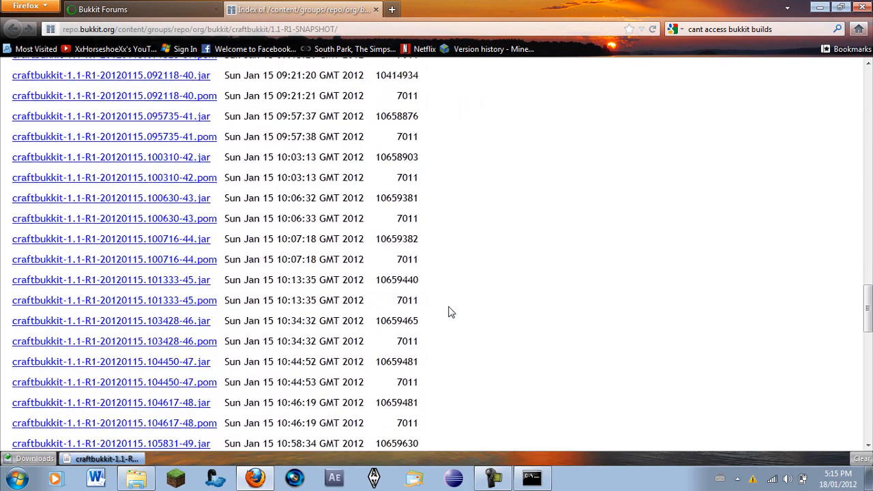
scroll(down, 3)
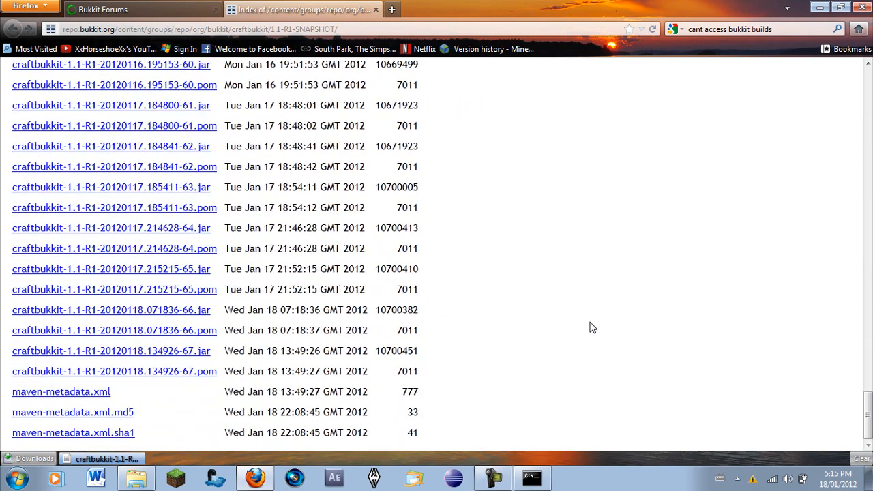
scroll(up, 3)
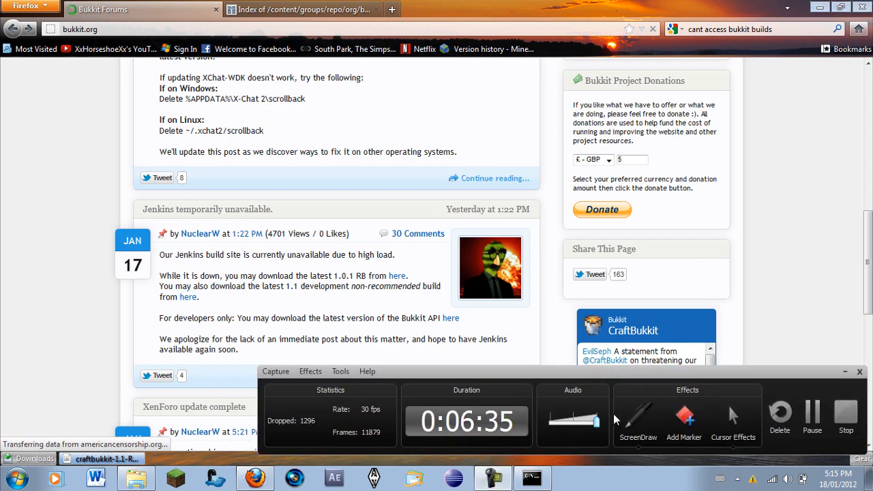
mouse_move(493, 478)
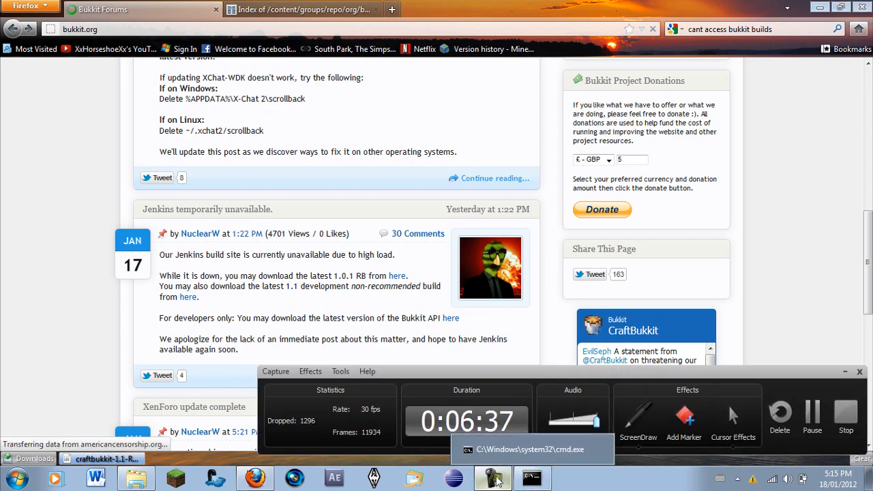
click(303, 10)
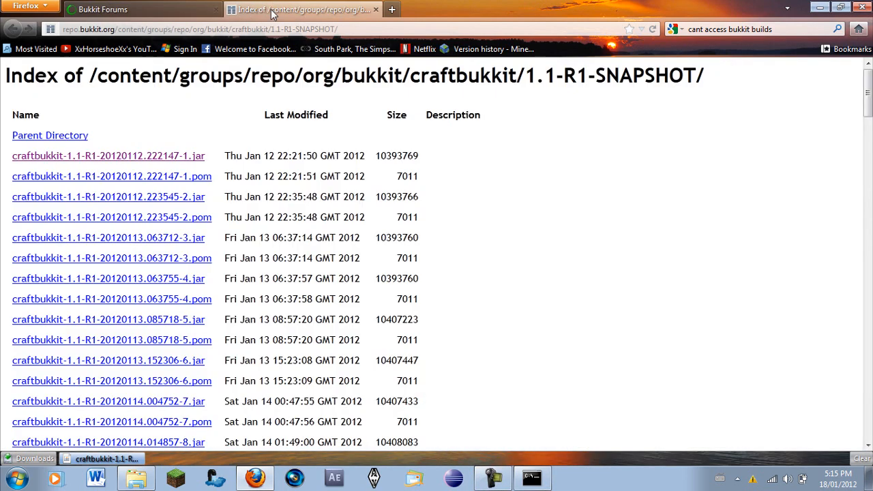
click(136, 477)
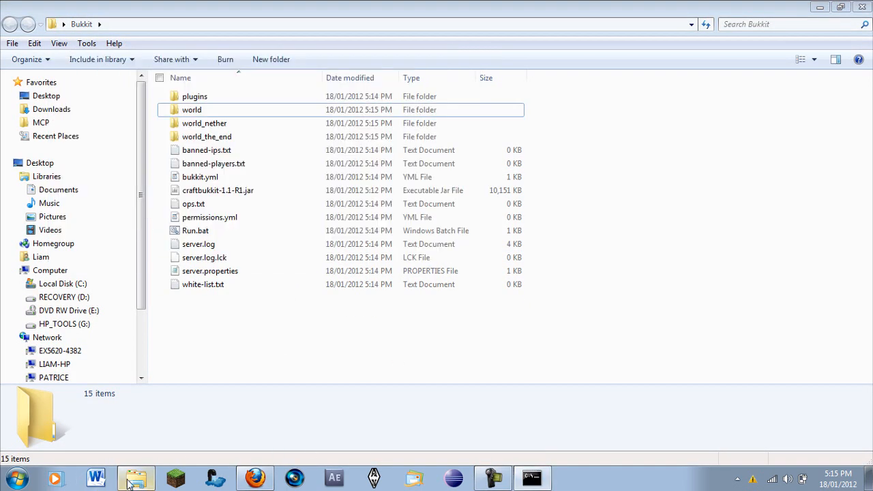
Step: Search the Bukkit plugin directory for 'essentials', listing Essentials v2.7.2 first
click(253, 478)
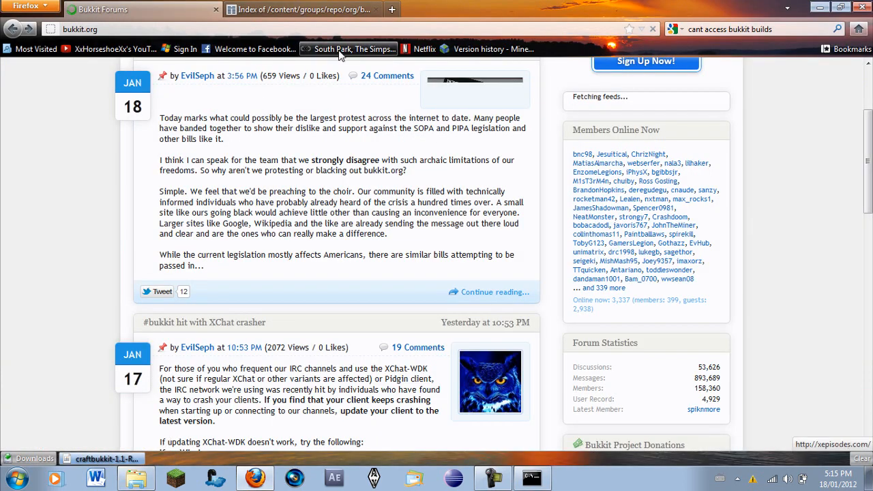
scroll(up, 3)
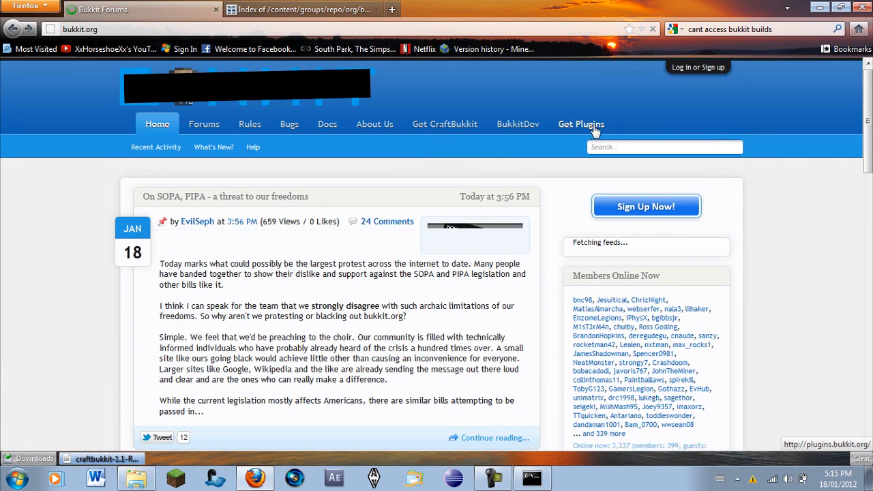
click(581, 123)
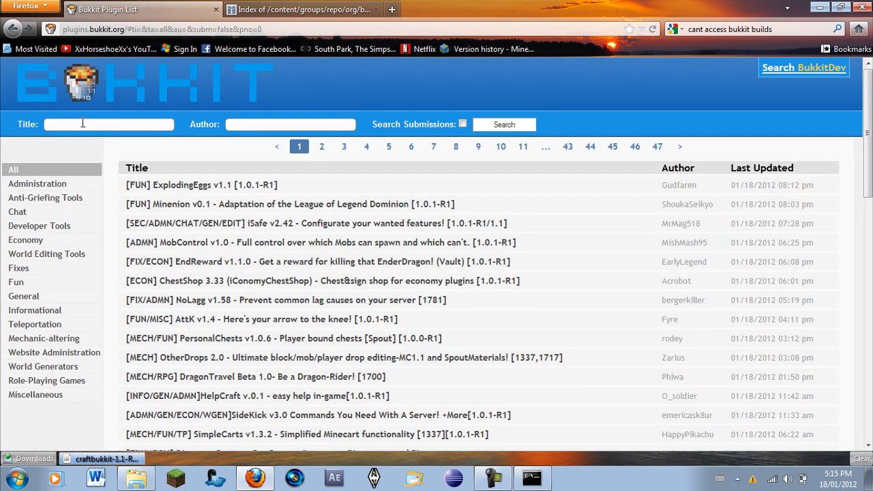
text(ess)
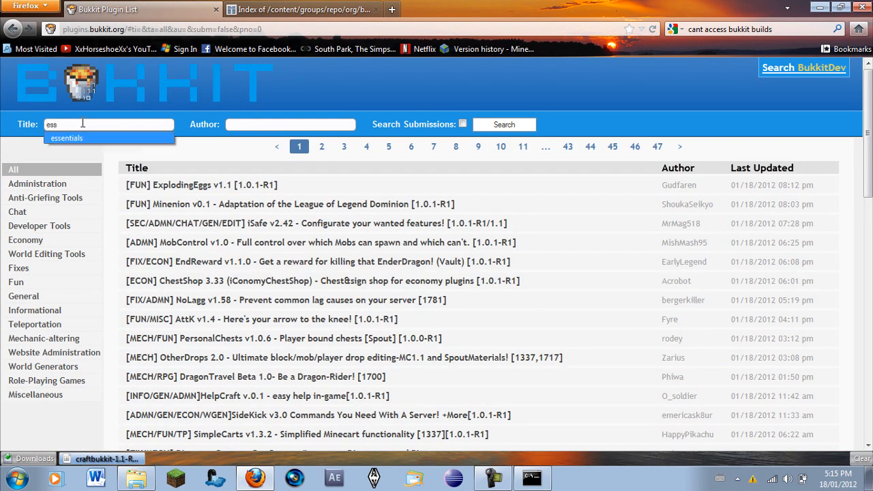
click(504, 124)
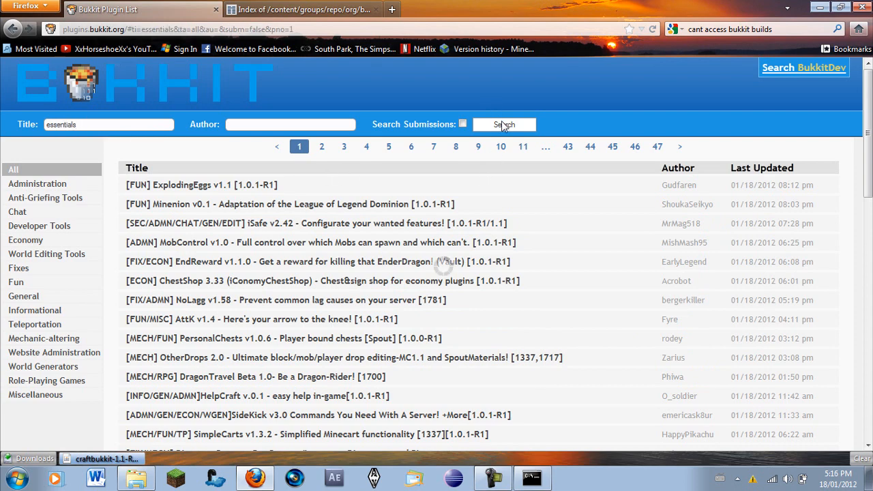
click(505, 124)
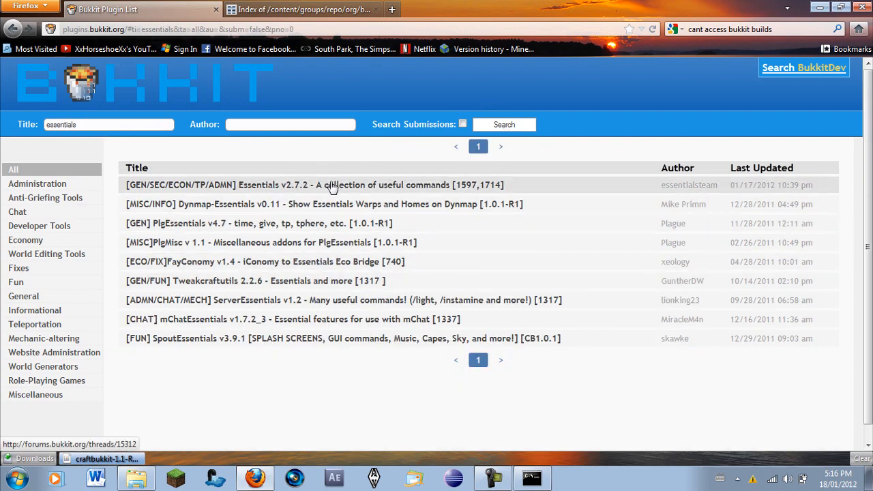
mouse_move(233, 194)
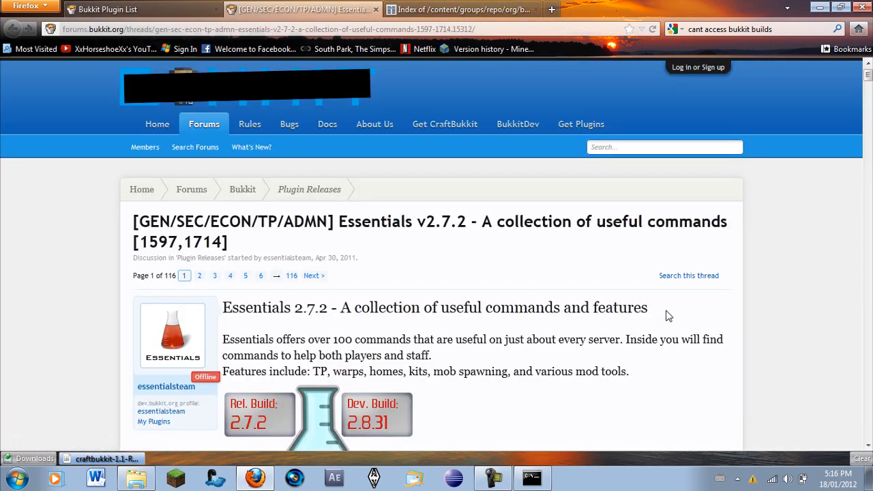
Step: On the Essentials wiki Downloads page, follow the Dev Builds link to the TeamCity download page
scroll(down, 3)
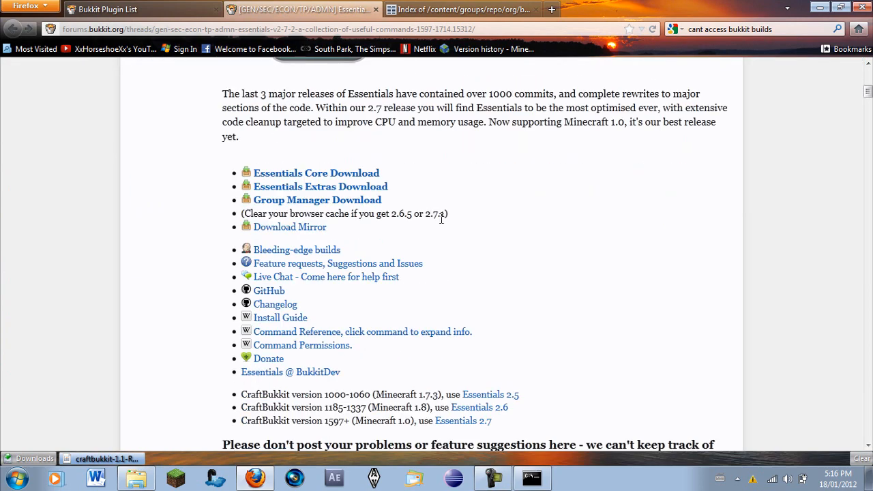
mouse_move(355, 259)
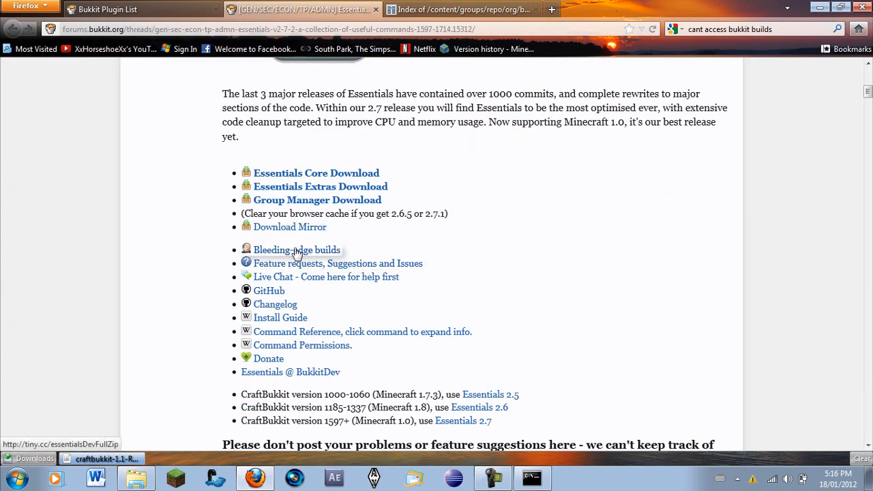
mouse_move(307, 244)
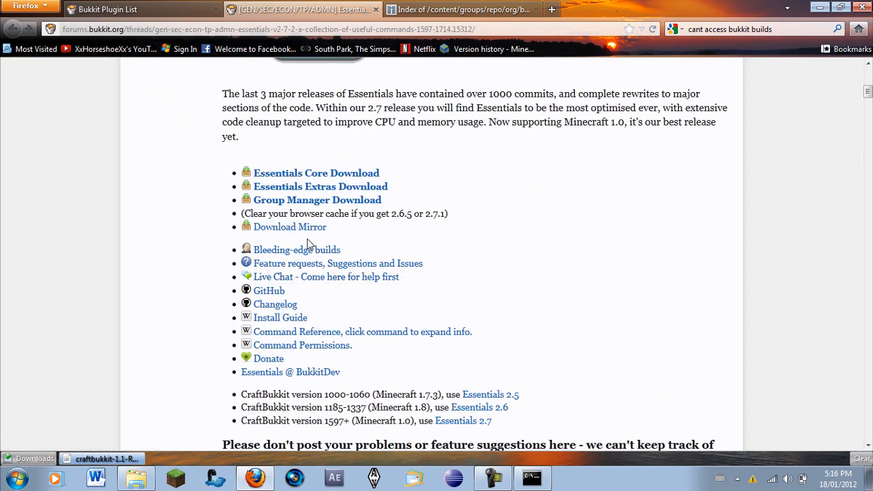
click(298, 249)
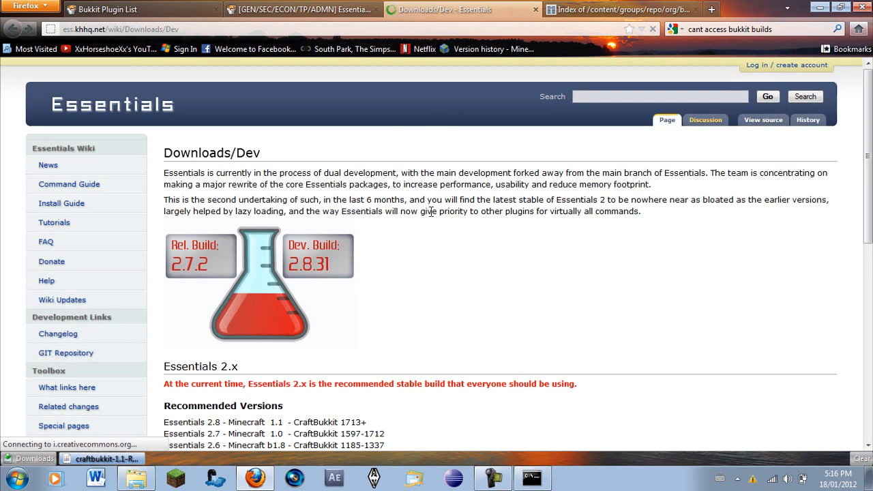
scroll(down, 3)
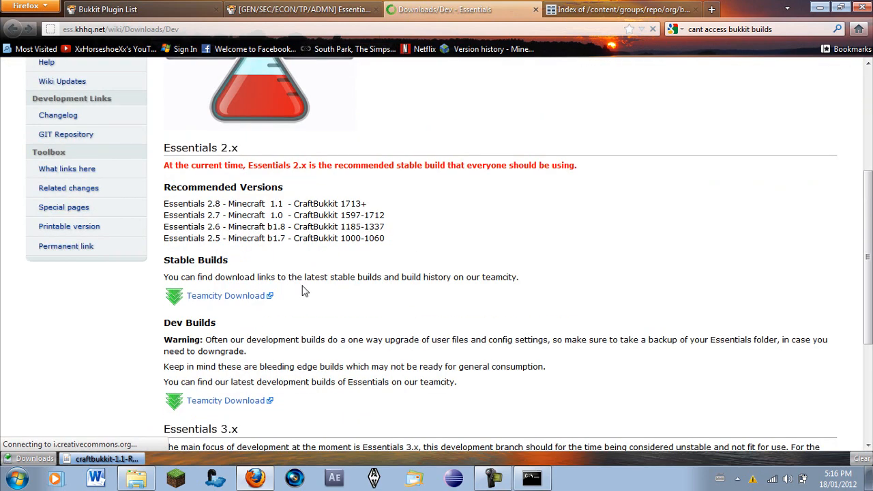
scroll(down, 3)
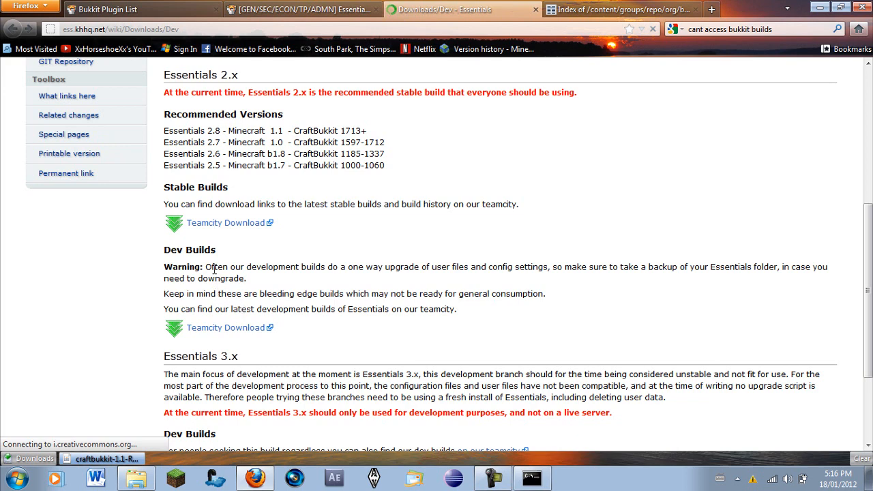
double_click(219, 266)
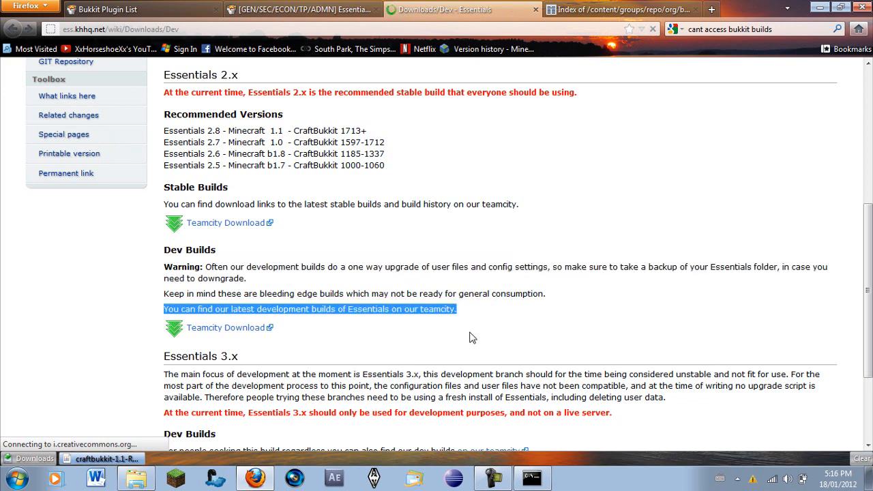
scroll(down, 3)
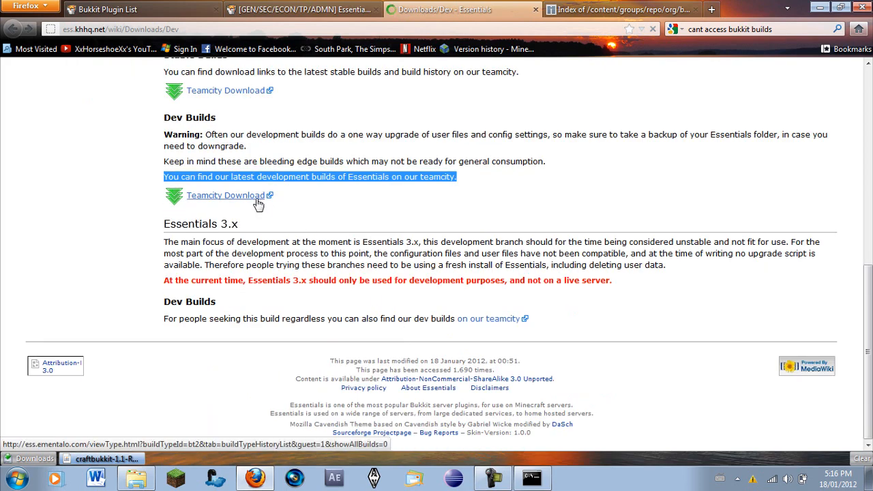
click(225, 195)
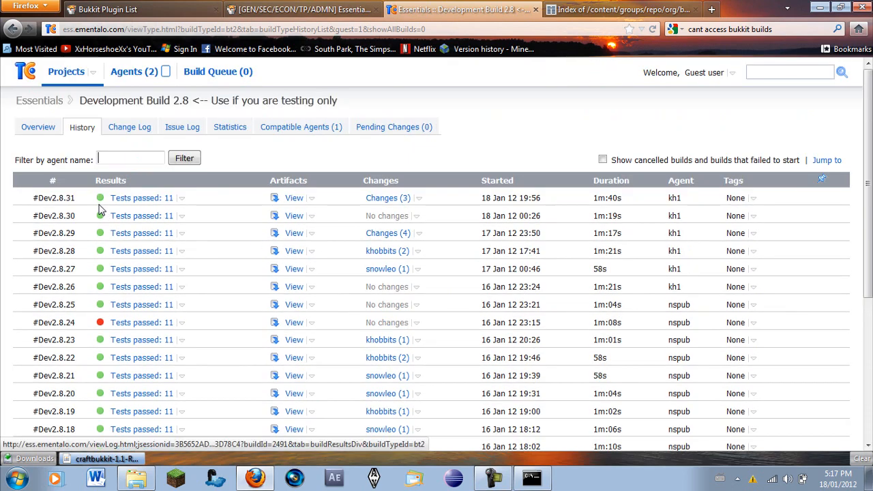
Step: Browse the Development Build 2.8 history, peek at View artifacts, and show #Dev2.8.31's overview with 11 tests passed
scroll(down, 3)
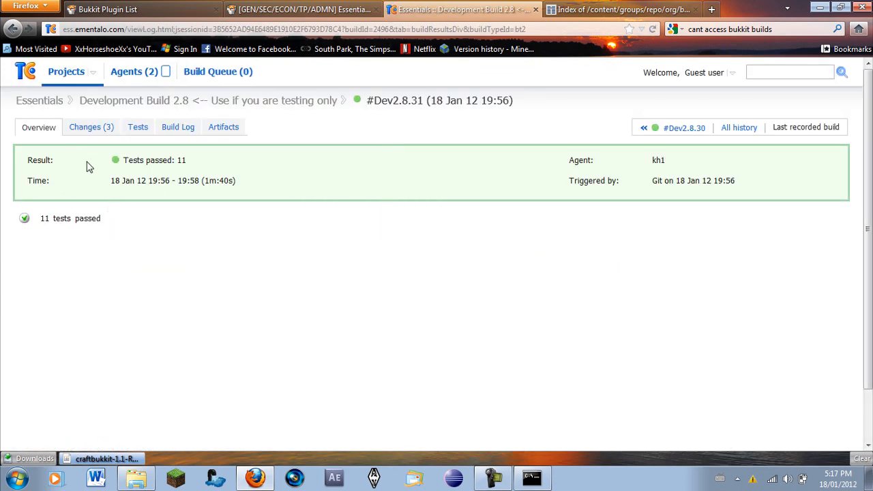
mouse_move(202, 150)
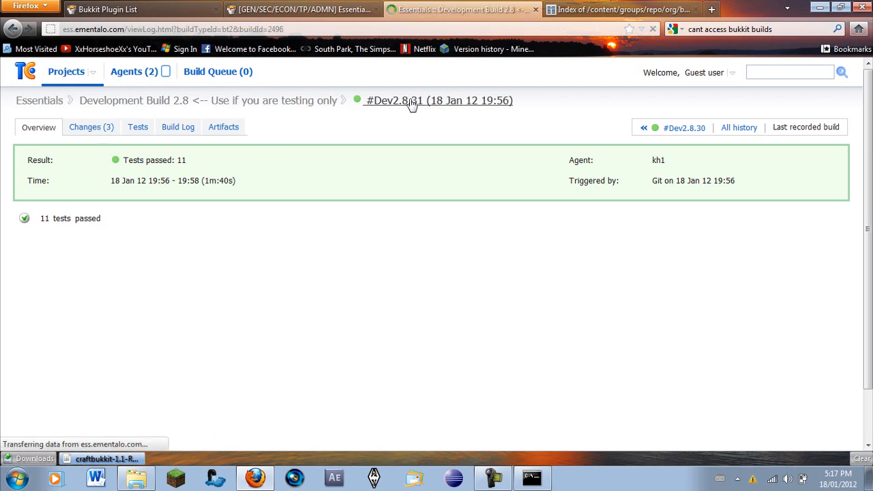
mouse_move(683, 128)
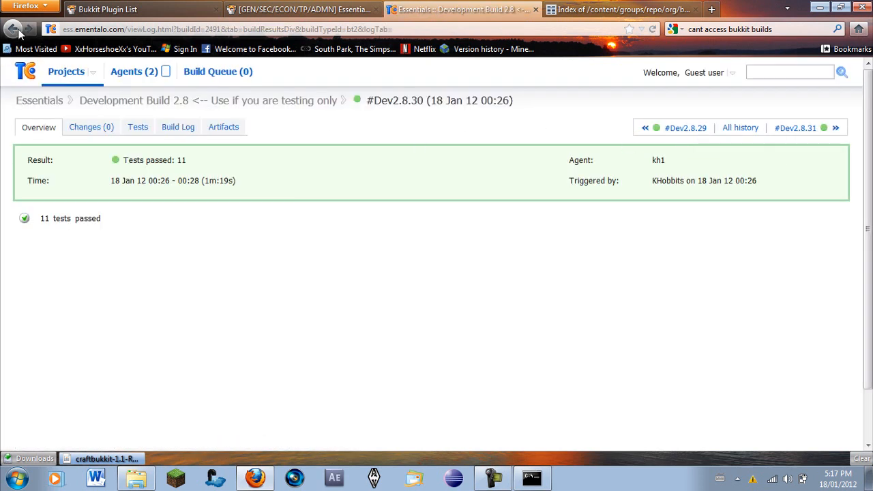
mouse_move(164, 130)
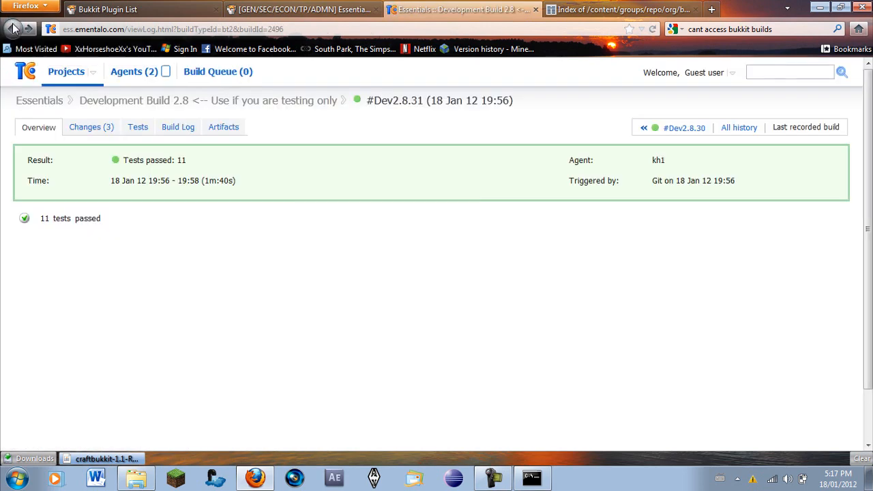
click(12, 29)
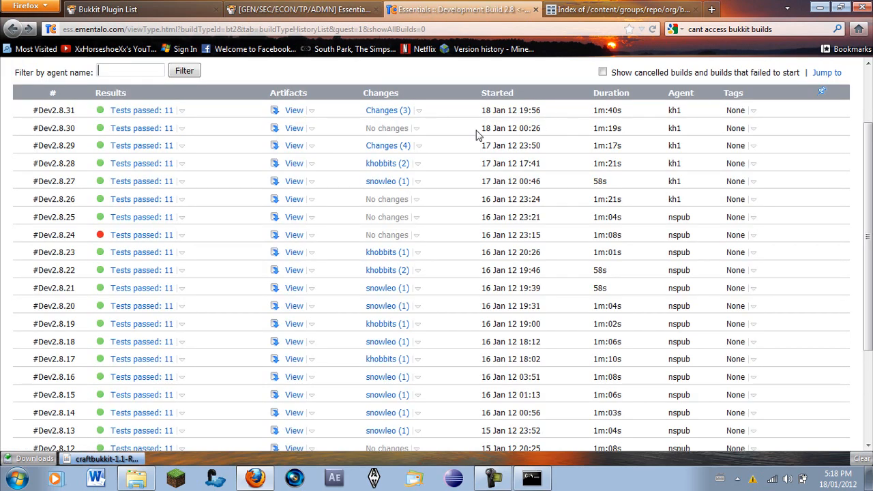
click(311, 110)
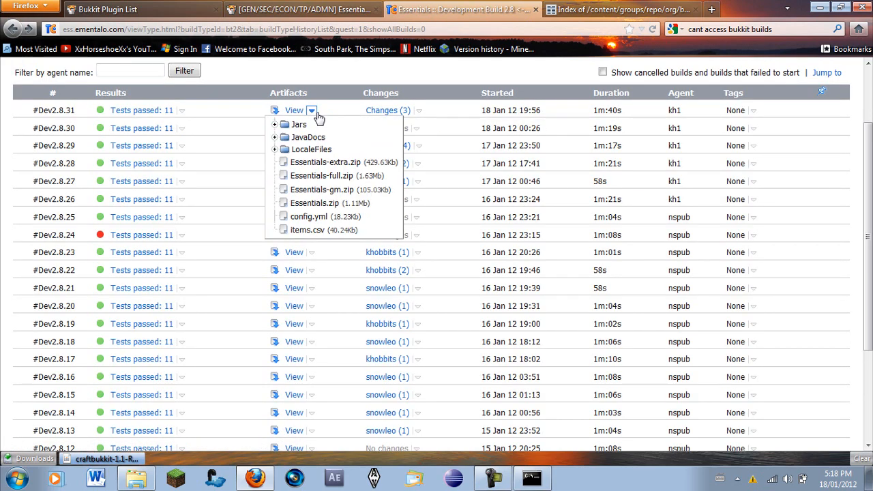
click(311, 109)
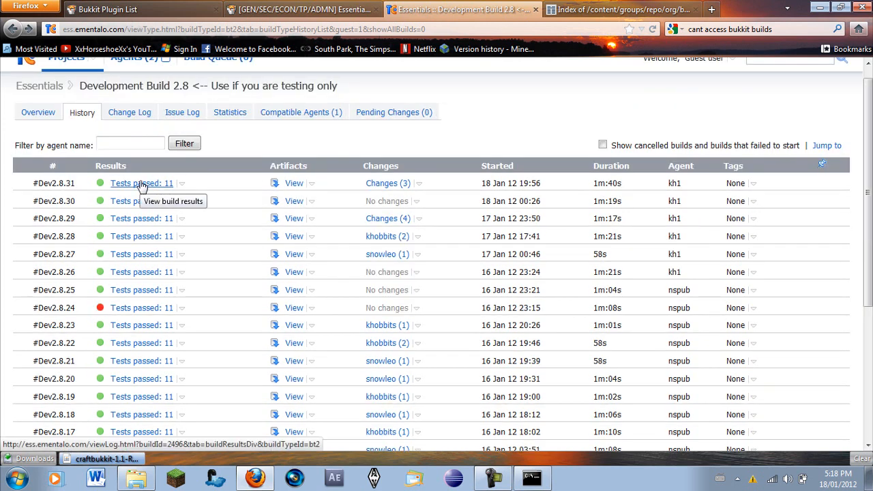
click(141, 183)
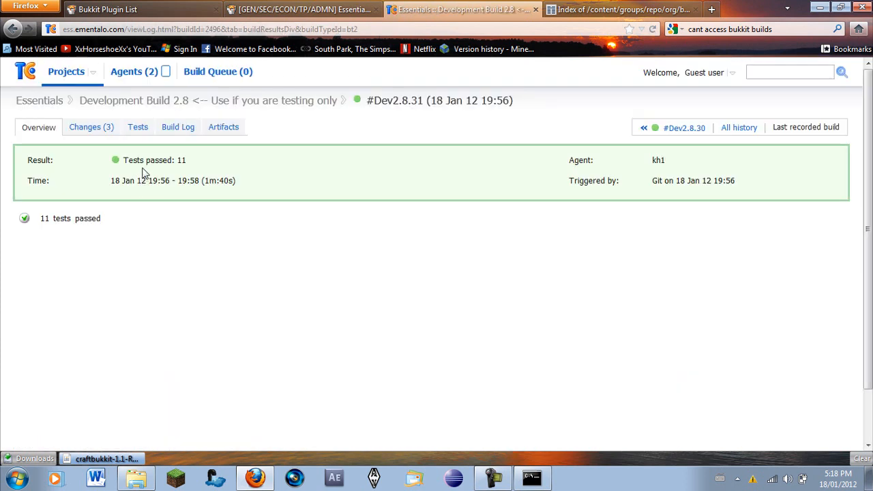
click(224, 126)
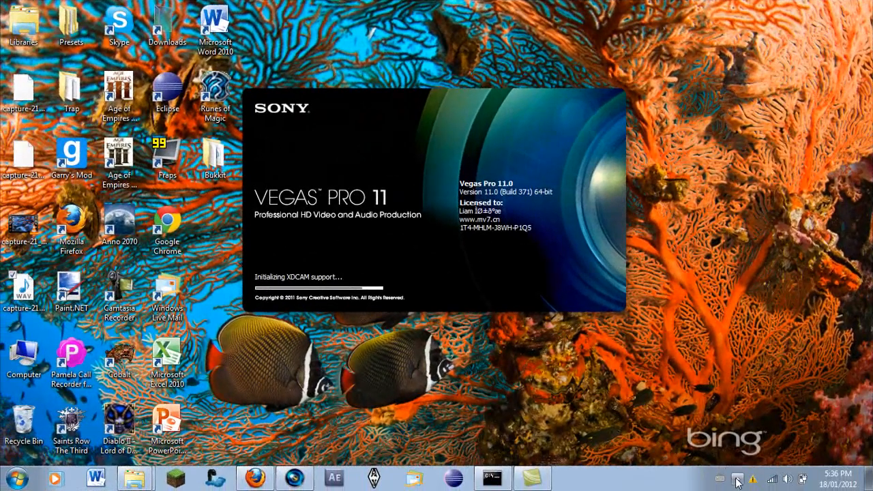
Step: Download all artifacts of build #Dev2.8.31 as one zip from its Artifacts listing
click(735, 478)
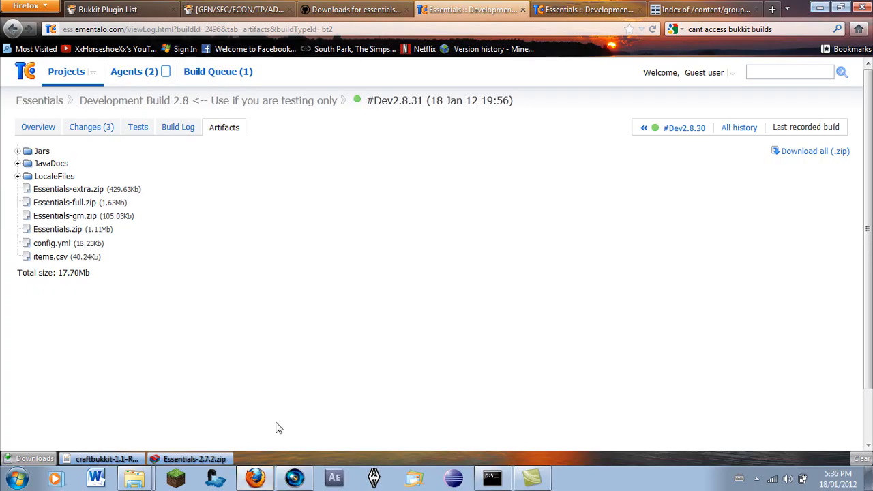
mouse_move(297, 191)
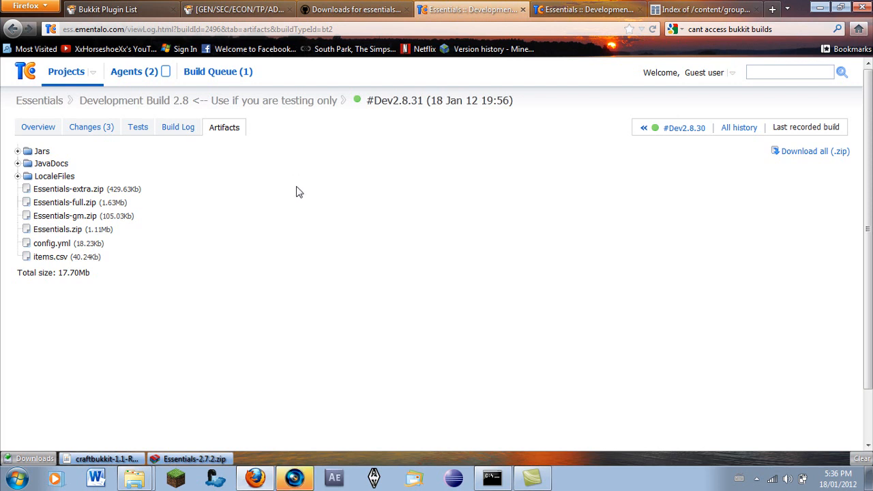
mouse_move(225, 200)
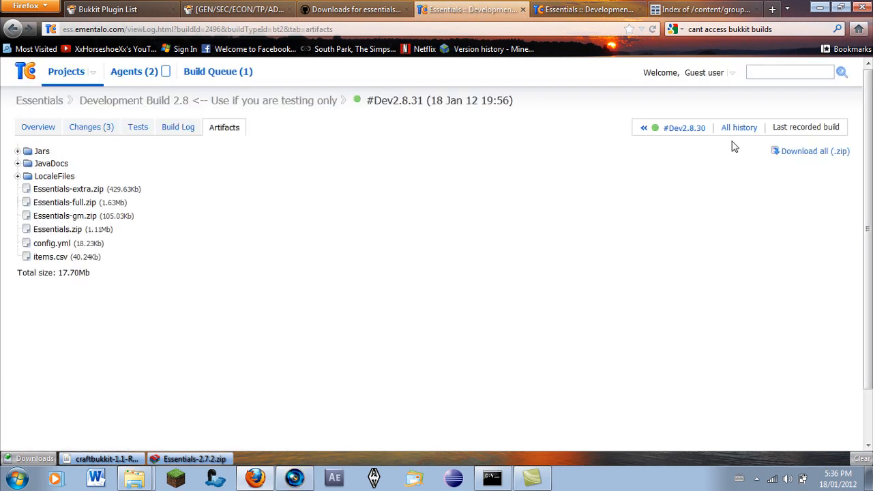
click(810, 150)
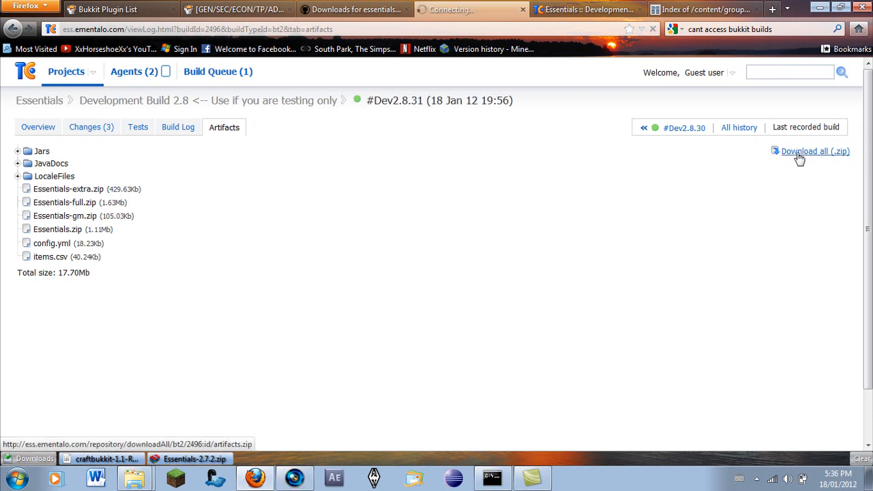
click(812, 150)
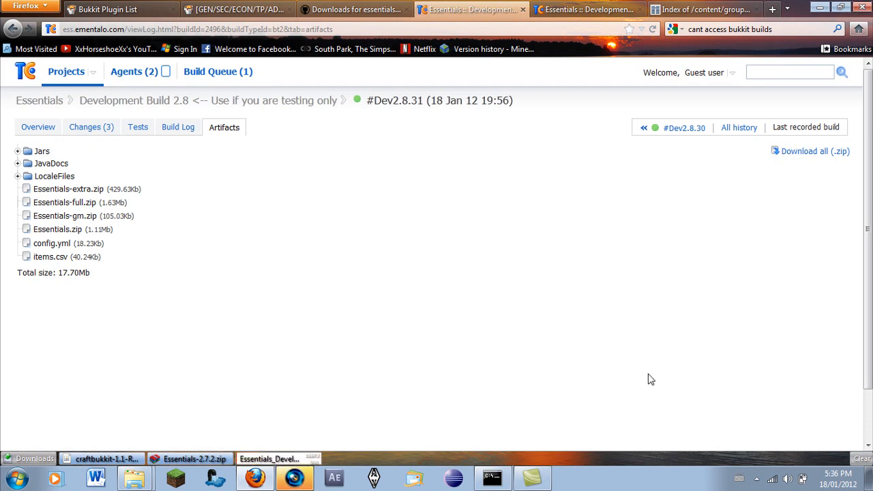
mouse_move(473, 195)
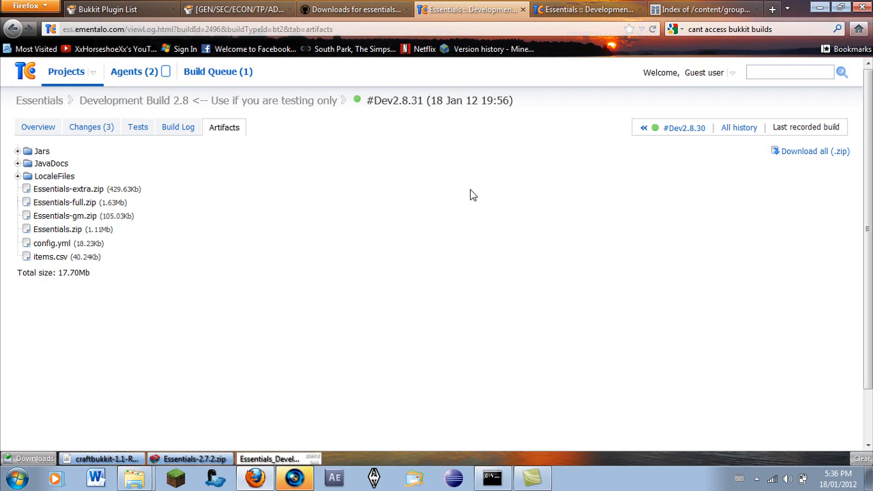
mouse_move(498, 232)
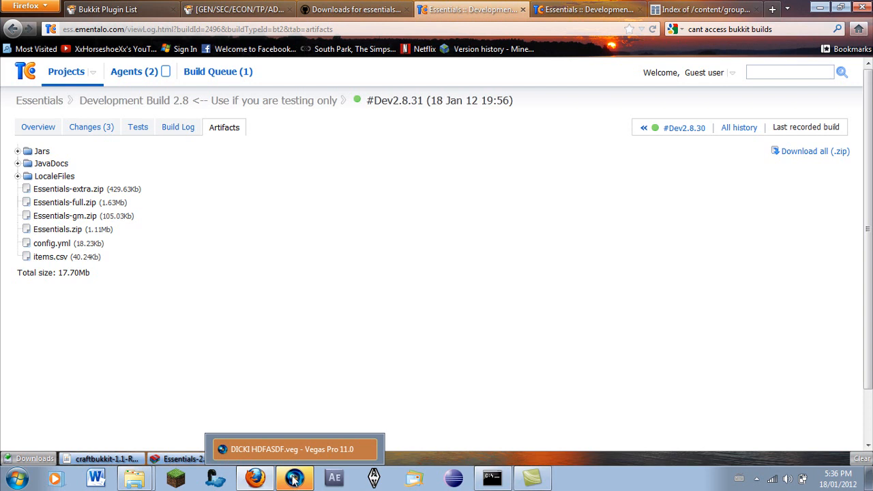
mouse_move(551, 466)
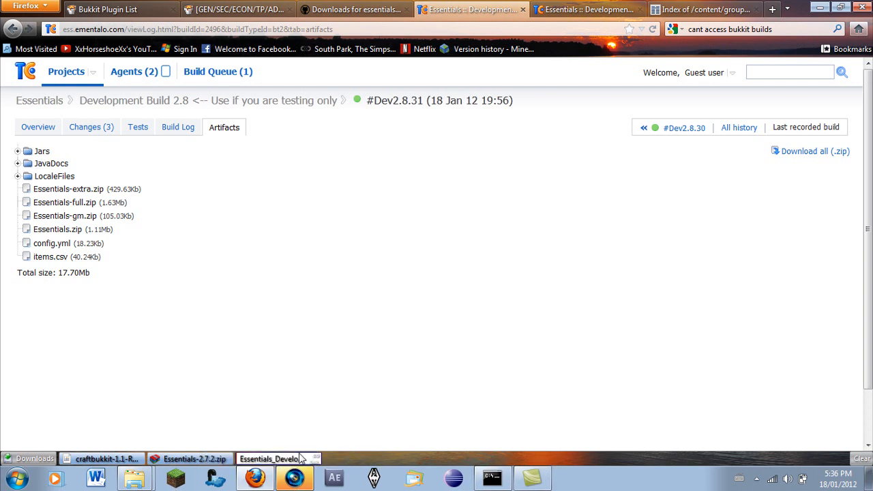
Step: Open the downloaded archive and the nested Essentials-full.zip in WinRAR, declining the update prompt, to list its plugin jars
click(815, 150)
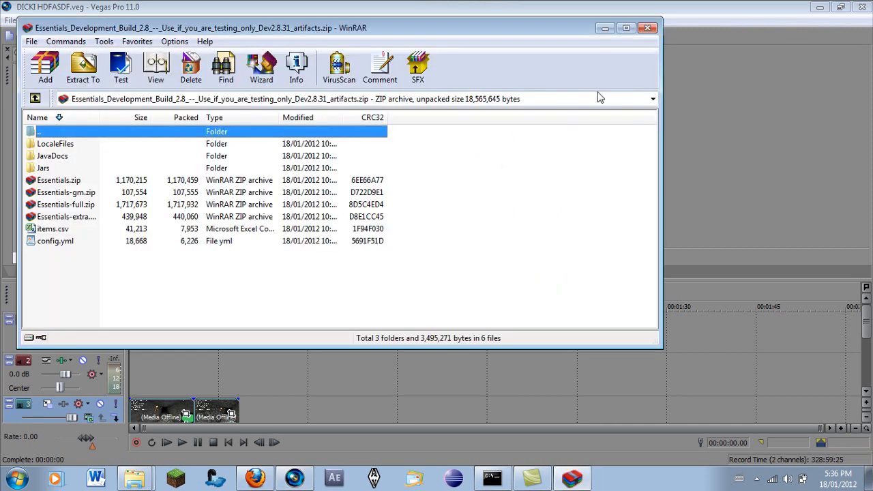
click(66, 204)
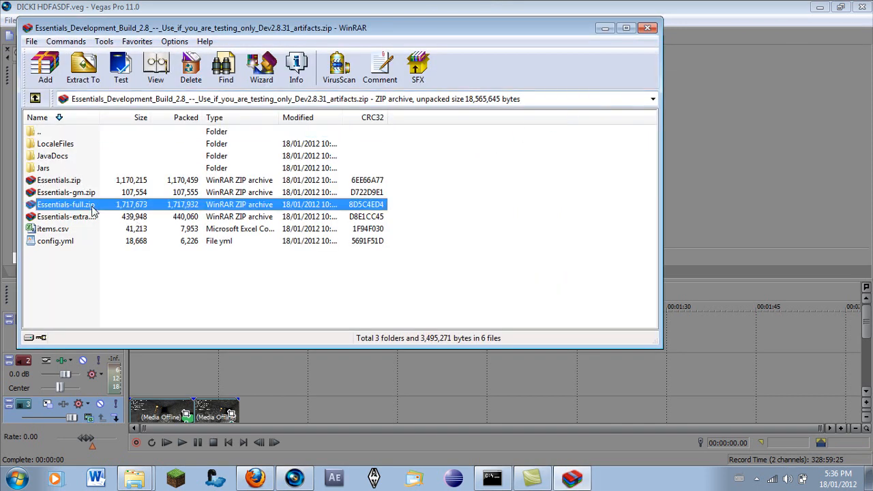
double_click(65, 205)
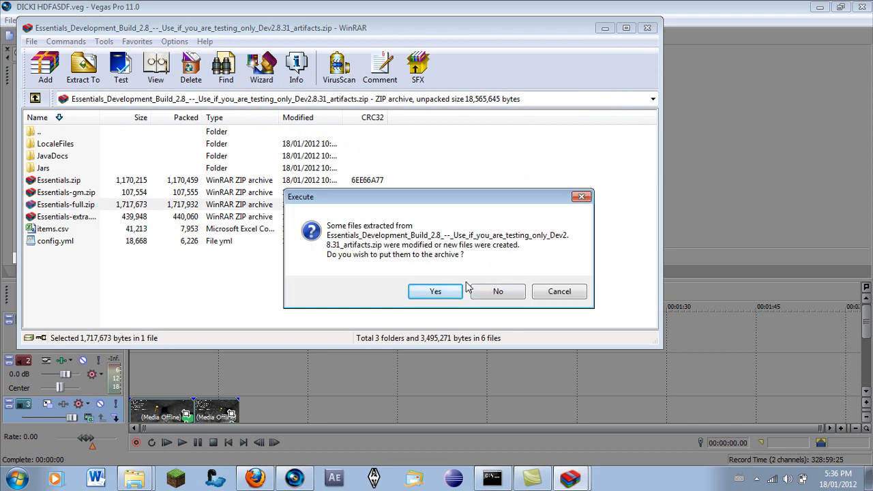
mouse_move(463, 294)
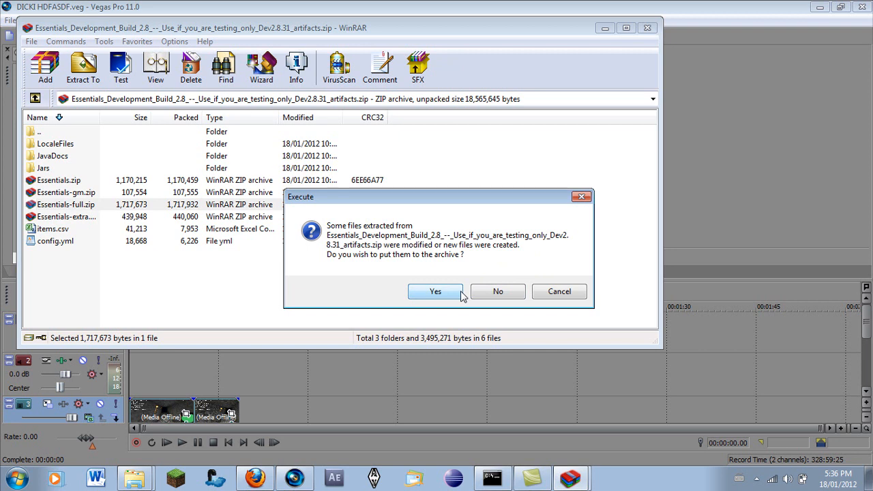
mouse_move(463, 292)
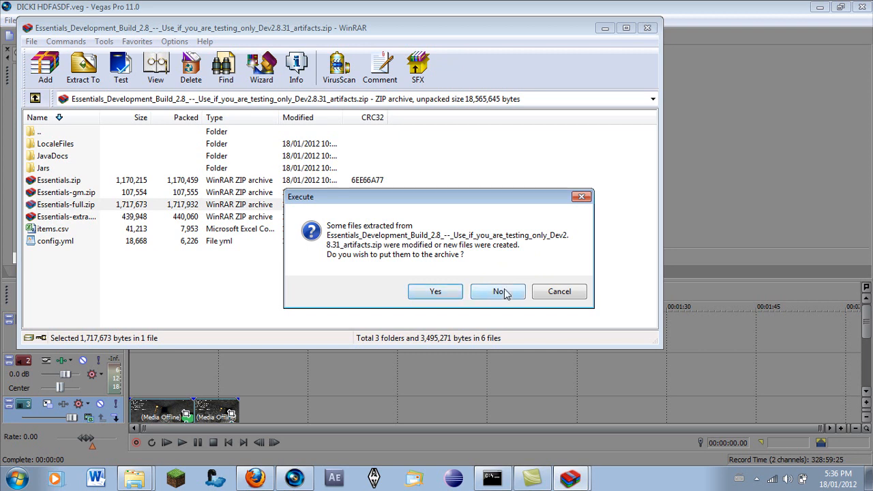
click(498, 292)
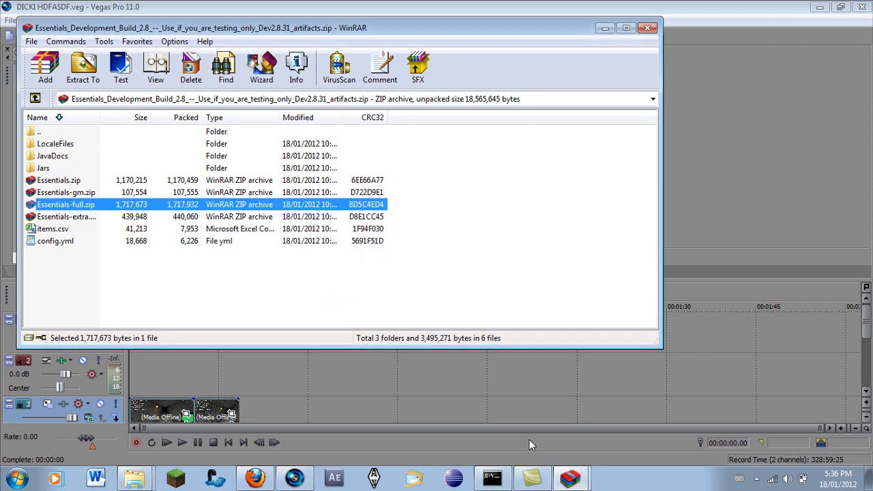
double_click(65, 205)
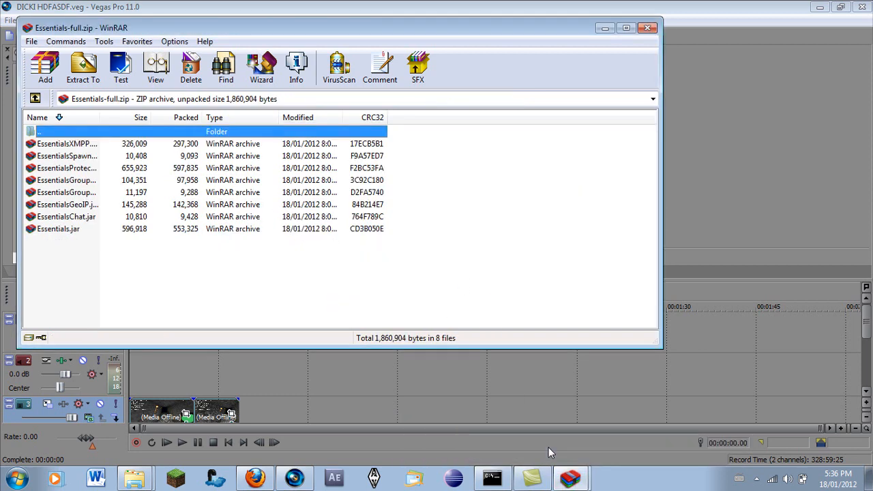
mouse_move(116, 303)
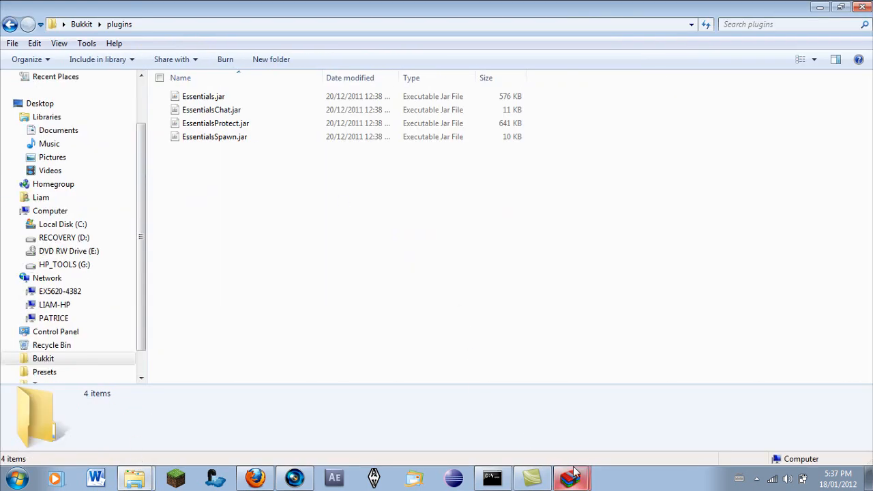
Step: Replace the old jars in the Bukkit plugins folder with the eight Essentials jars and bring the server console forward
click(571, 477)
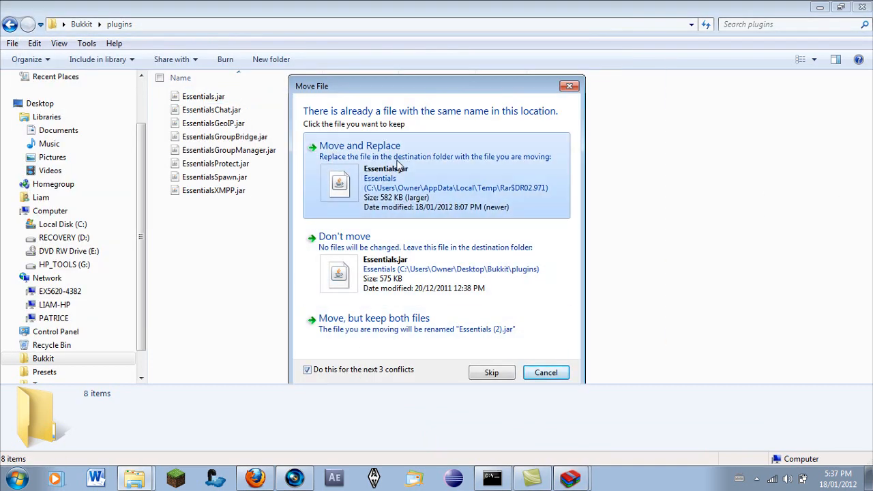
click(360, 144)
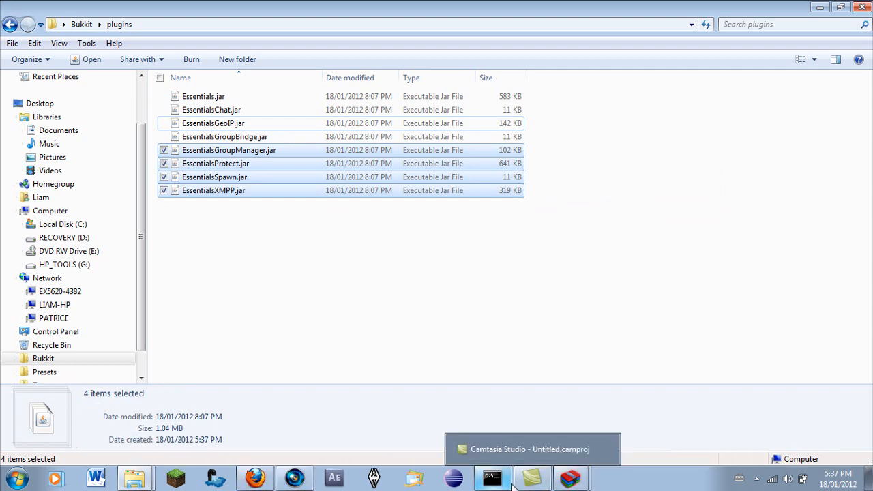
click(493, 478)
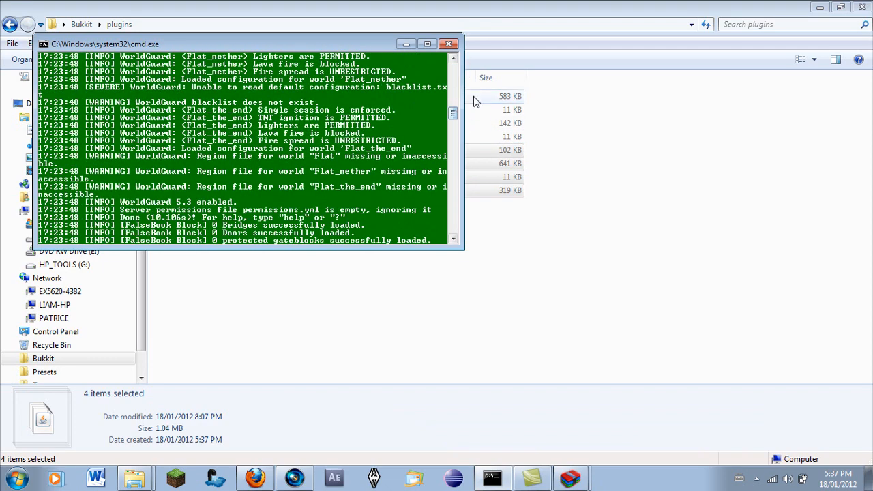
mouse_move(595, 372)
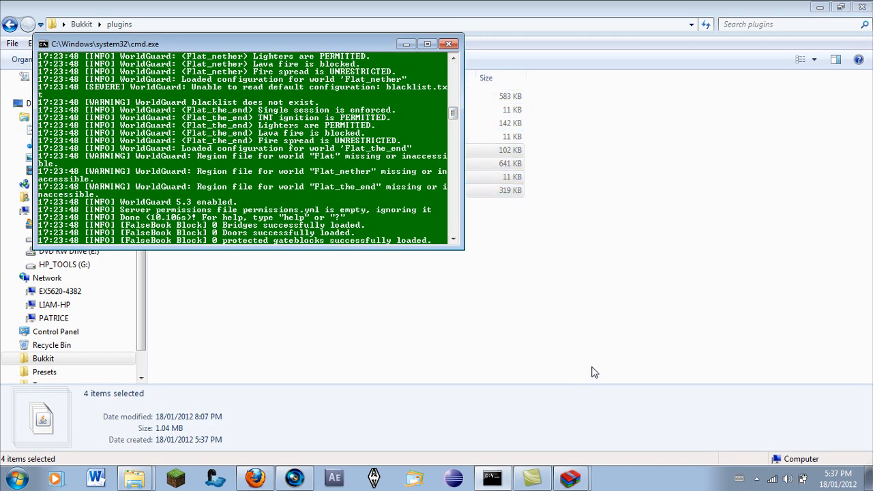
Step: Switch to the Sony Vegas Pro 11 project and dismiss the Sony Net Notify update notice
click(295, 478)
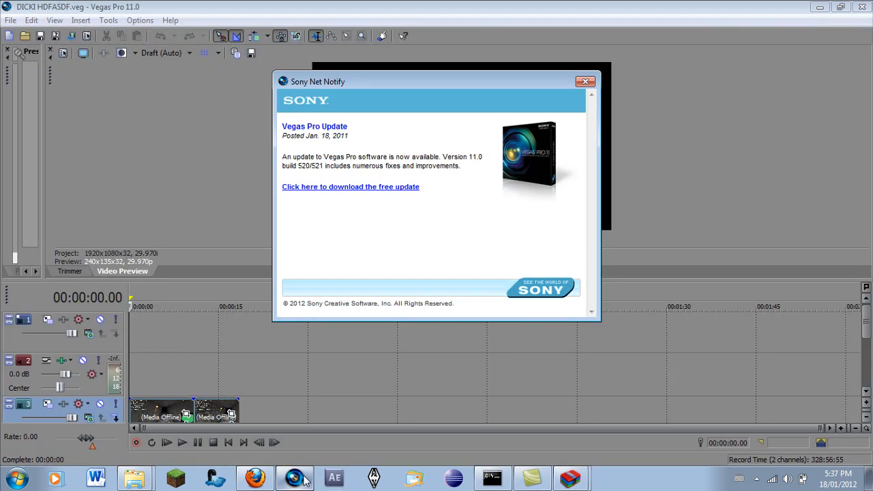
click(583, 81)
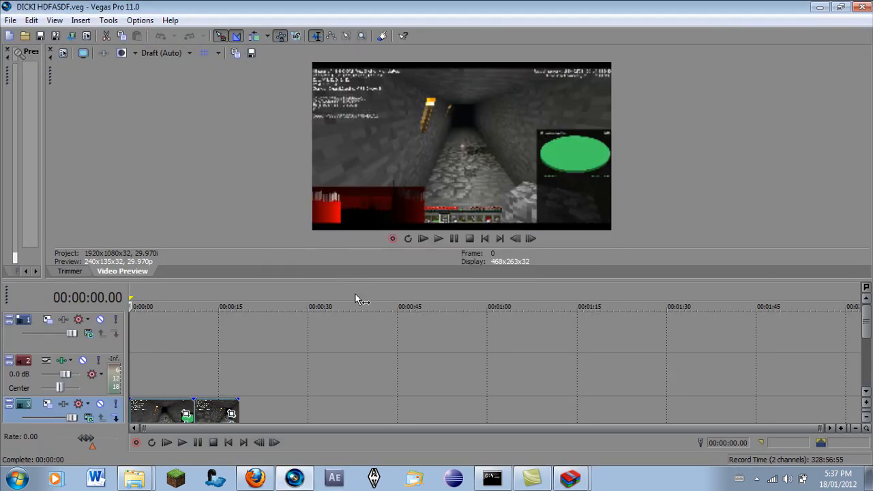
mouse_move(402, 311)
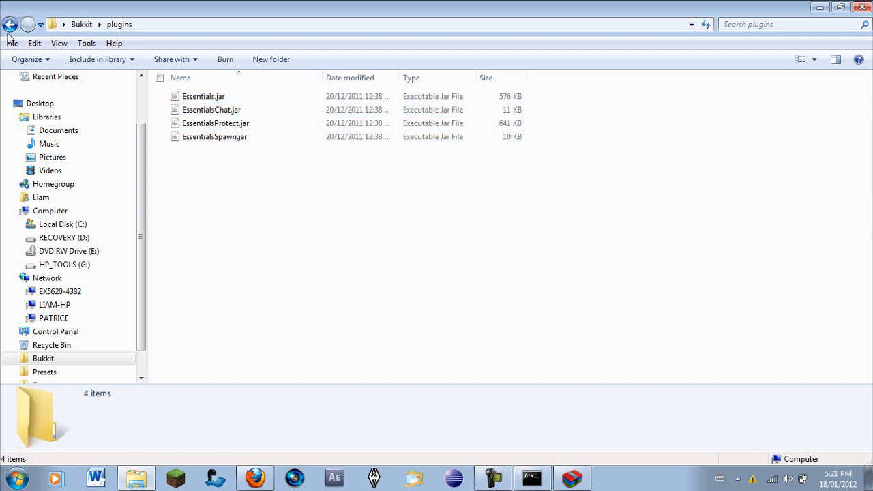
Step: Back in the Bukkit folder, review server.properties in Notepad and close it
click(11, 25)
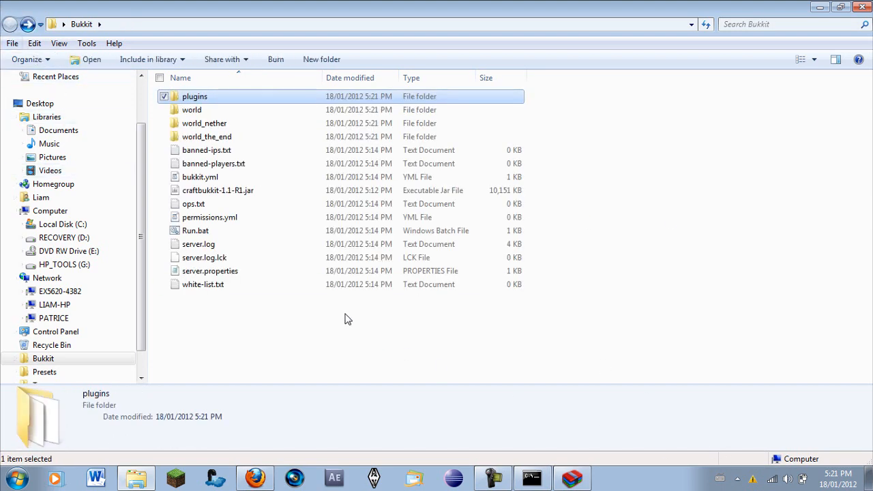
double_click(210, 270)
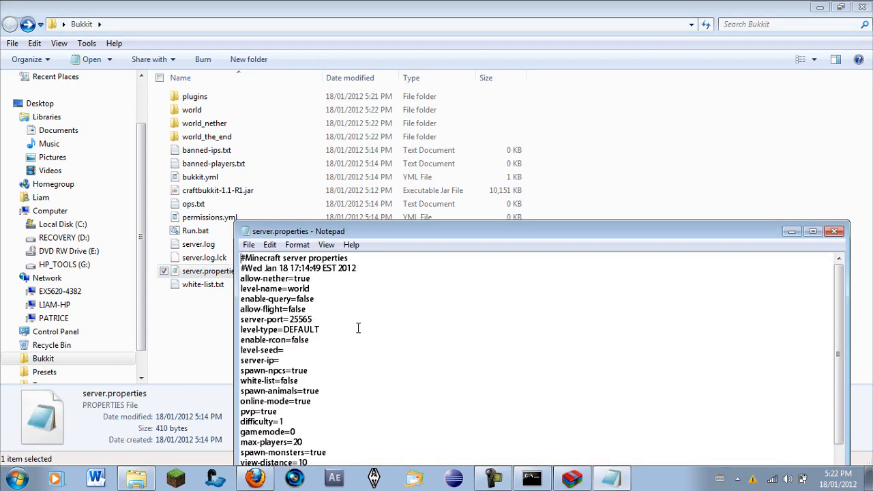
scroll(down, 3)
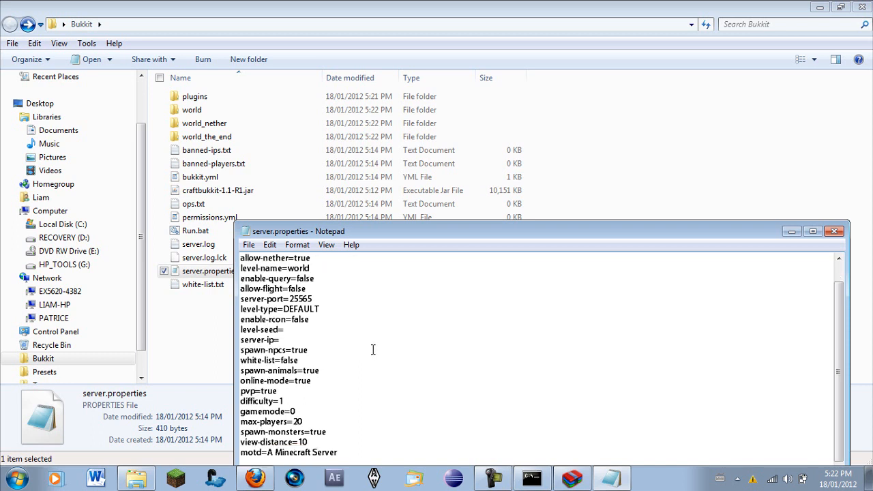
mouse_move(382, 360)
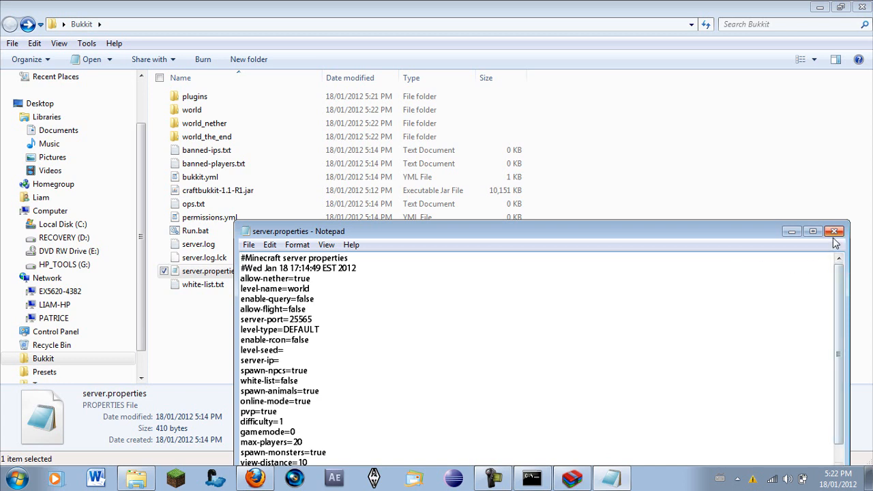
click(834, 232)
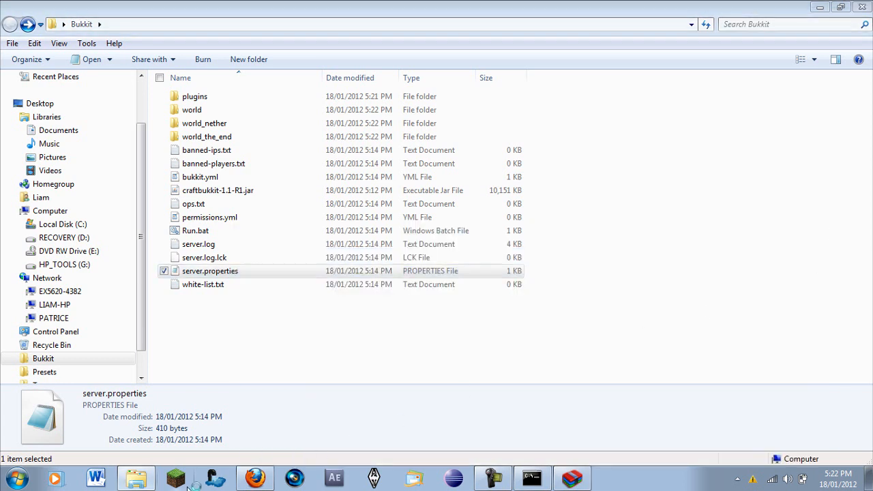
mouse_move(229, 453)
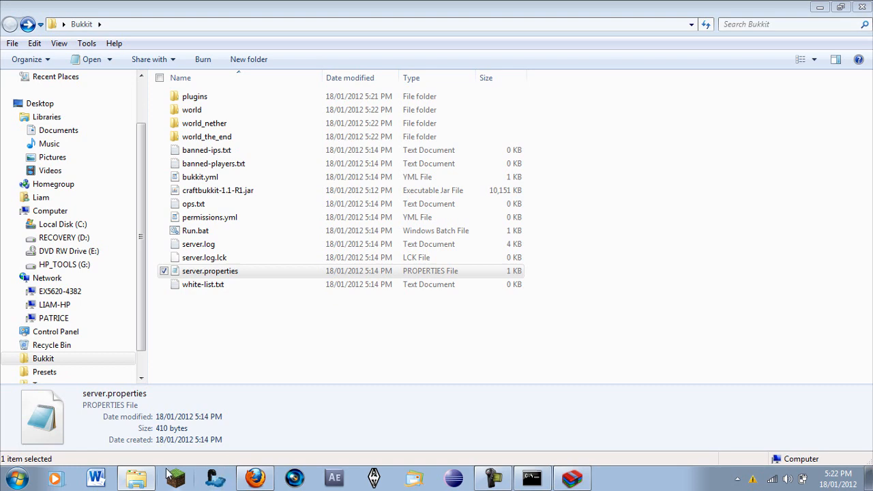
mouse_move(137, 477)
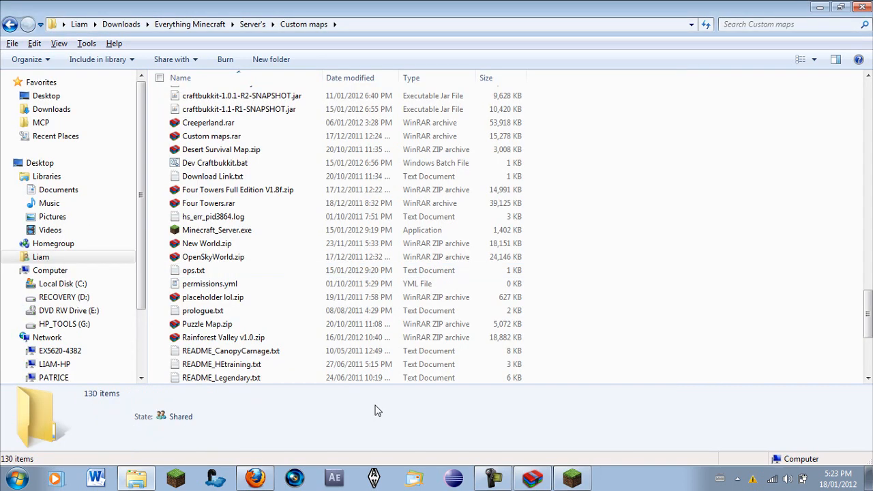
mouse_move(675, 264)
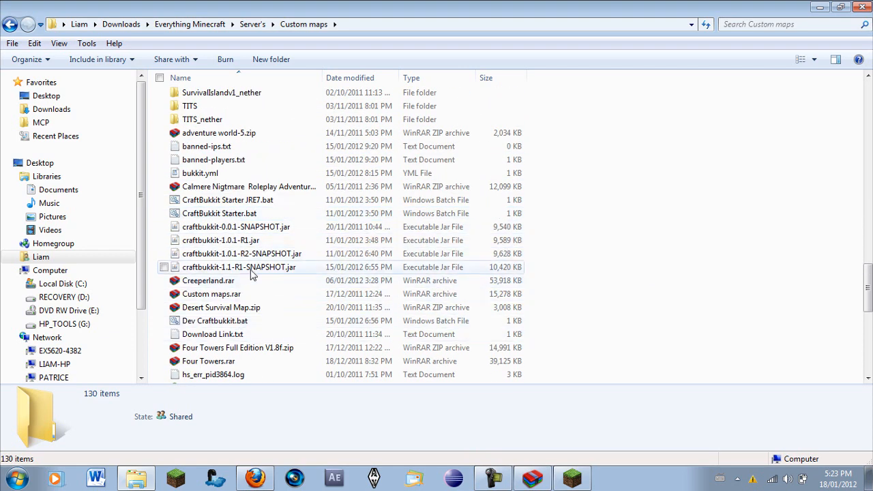
Step: Check Dev Craftbukkit.bat in Notepad, confirming it launches craftbukkit-1.1-R1-SNAPSHOT.jar, and close it
click(239, 266)
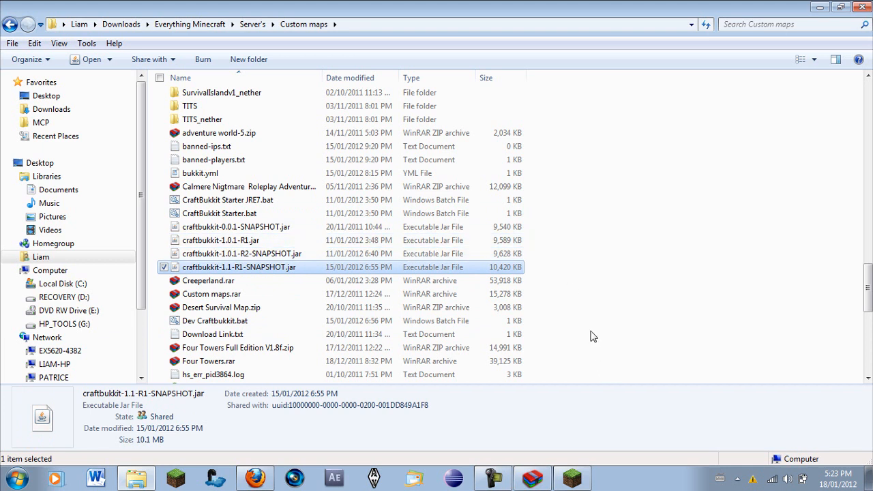
mouse_move(532, 336)
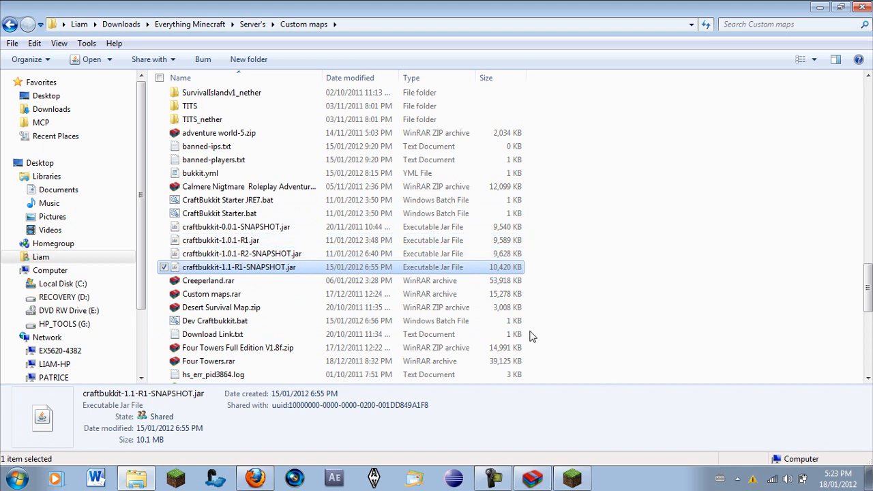
click(214, 321)
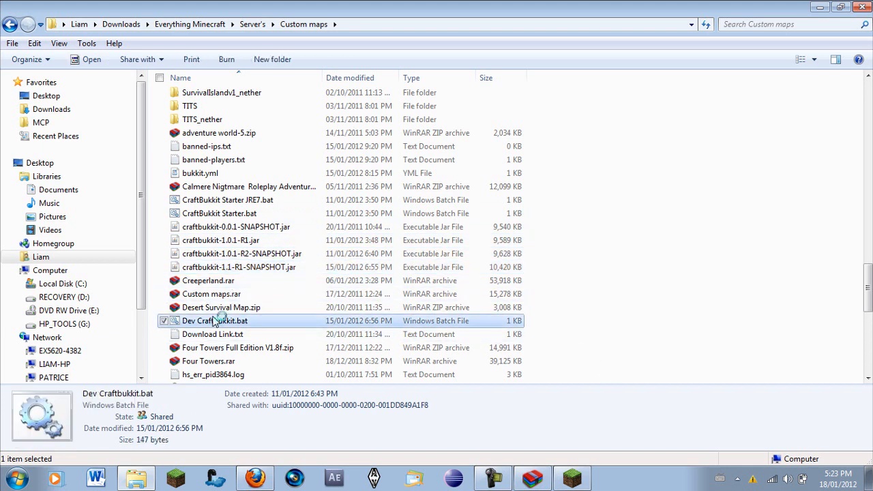
double_click(214, 320)
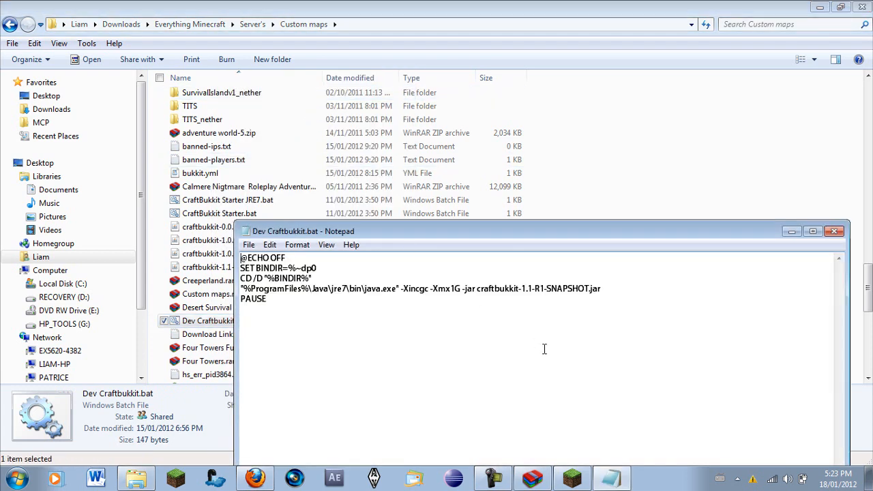
drag(476, 289, 575, 289)
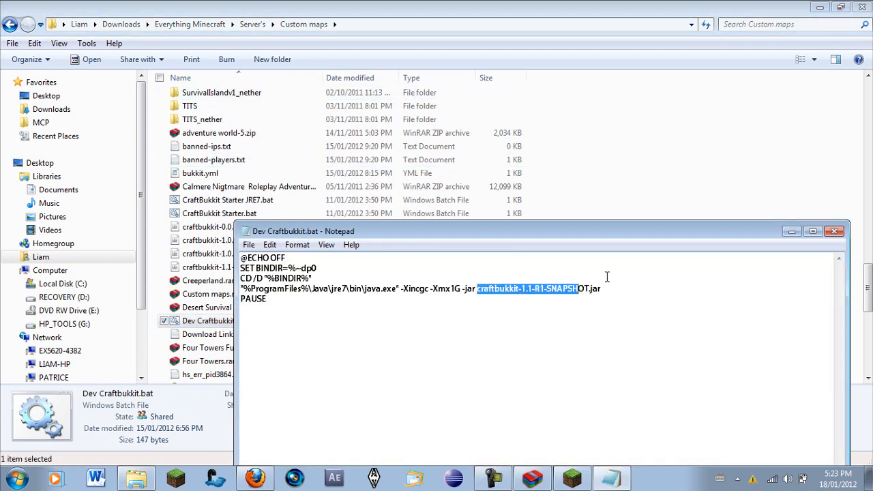
click(833, 232)
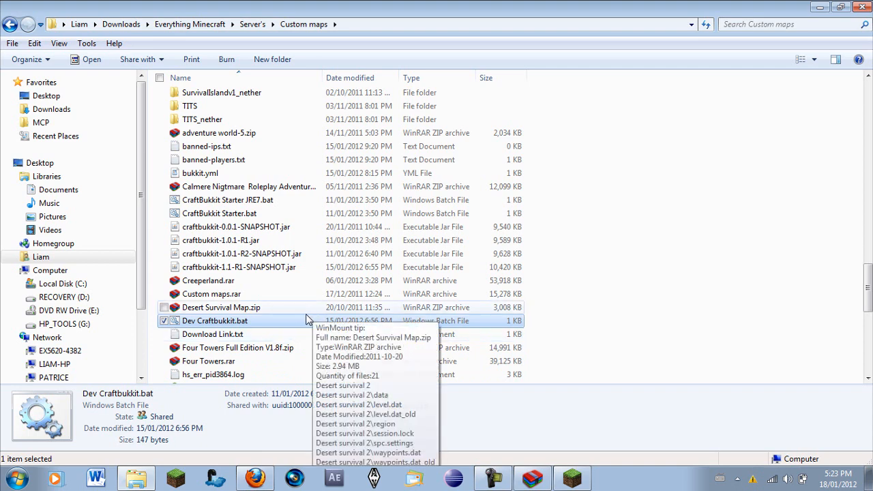
Step: Run Dev Craftbukkit.bat to start the CraftBukkit server console
double_click(214, 320)
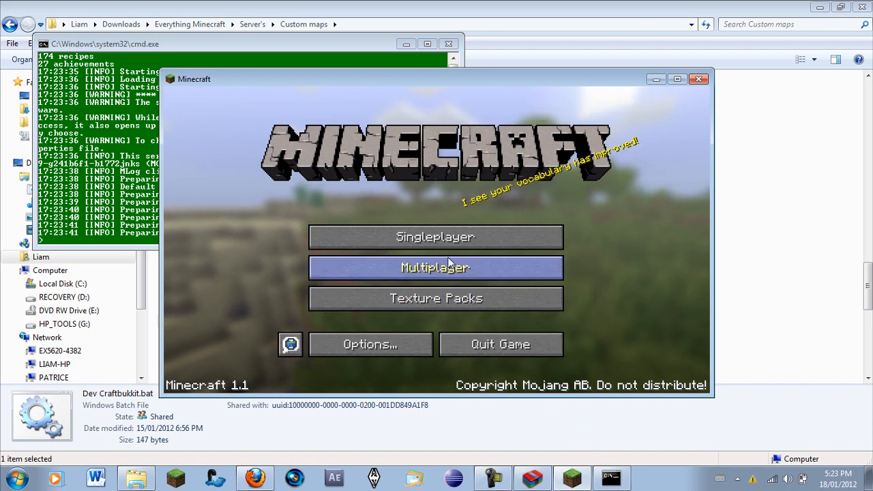
Step: Show the refreshed Multiplayer server list, then bring the server console log forward
click(435, 266)
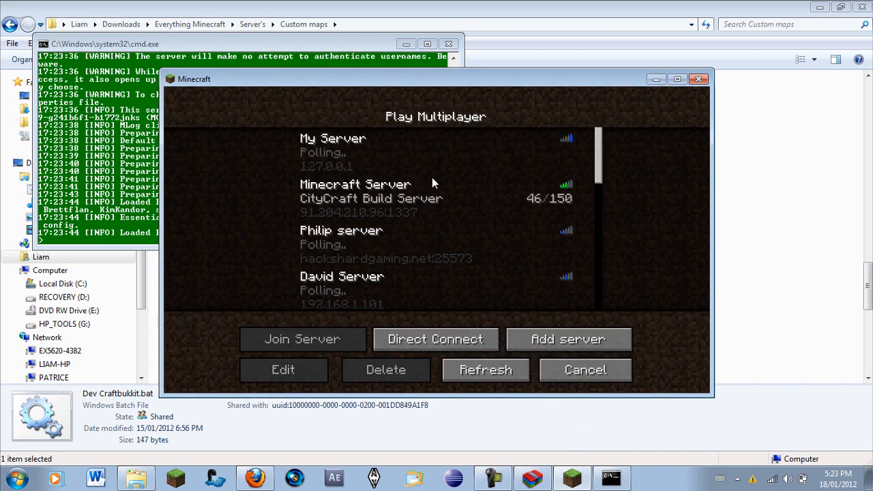
click(485, 370)
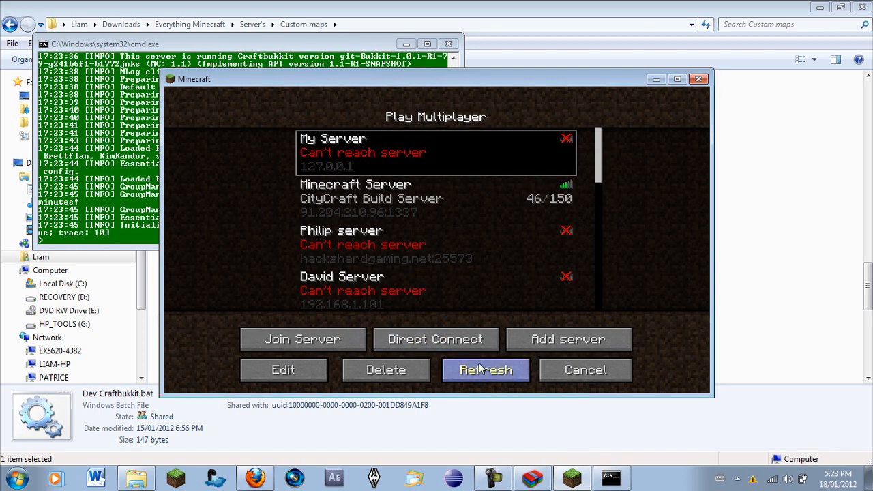
click(486, 369)
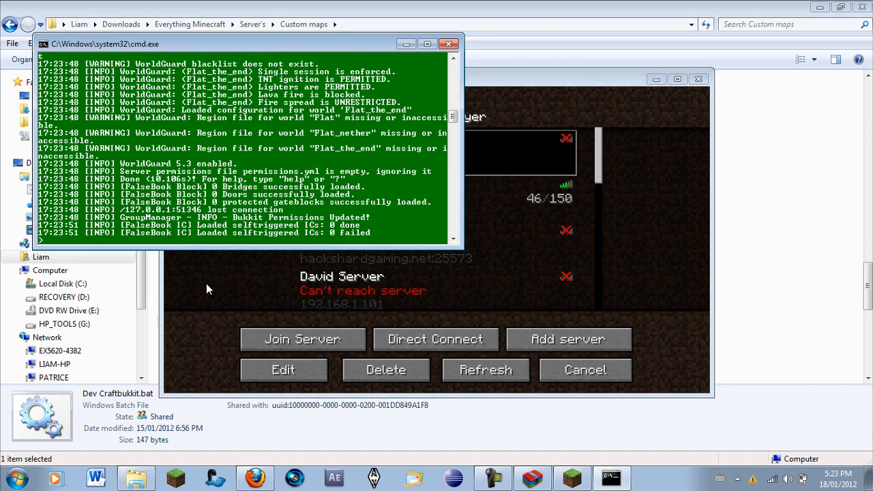
mouse_move(198, 296)
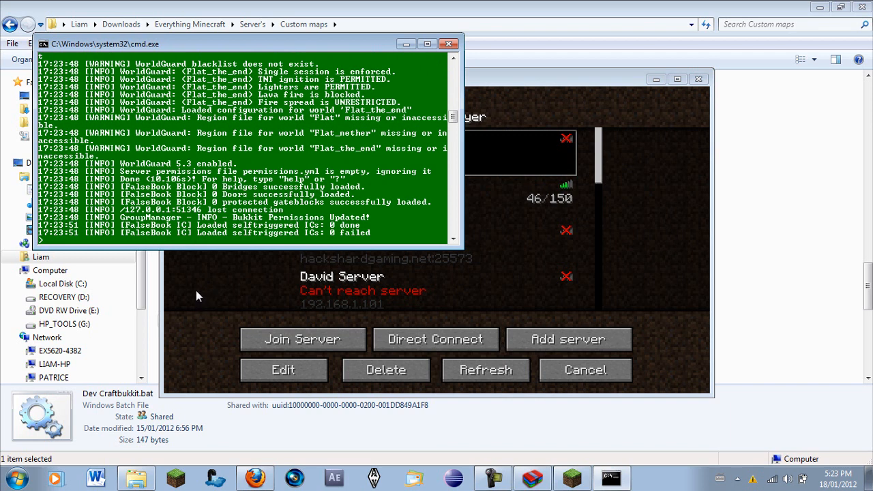
mouse_move(180, 328)
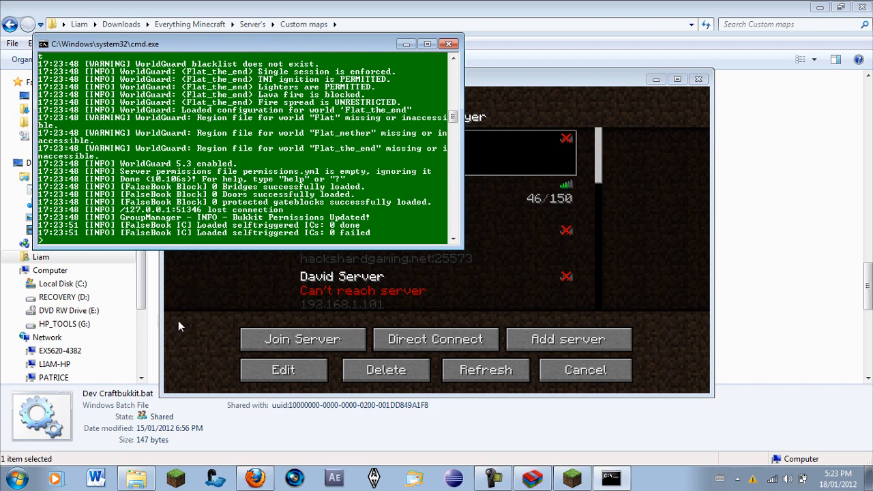
mouse_move(237, 353)
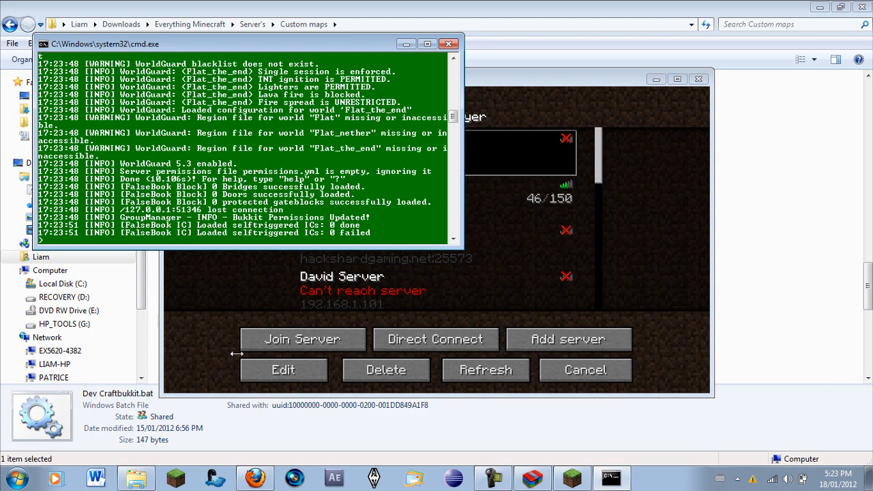